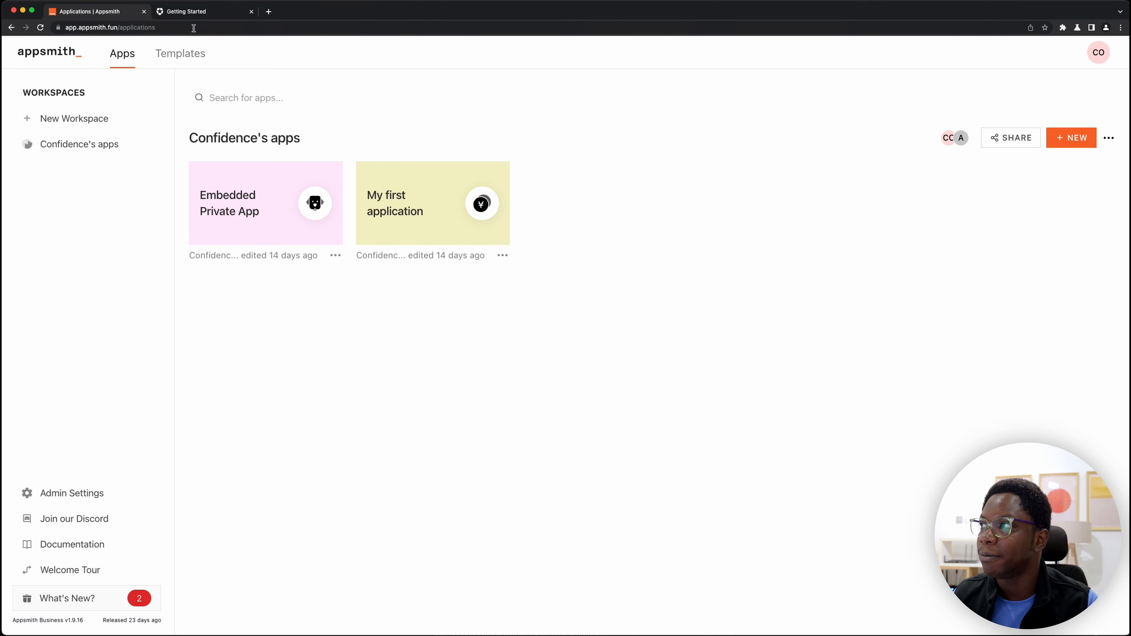
Check the Appsmith instance URL, then switch to the Auth0 dashboard tab
{"action": "left_click", "coordinate": [109, 28]}
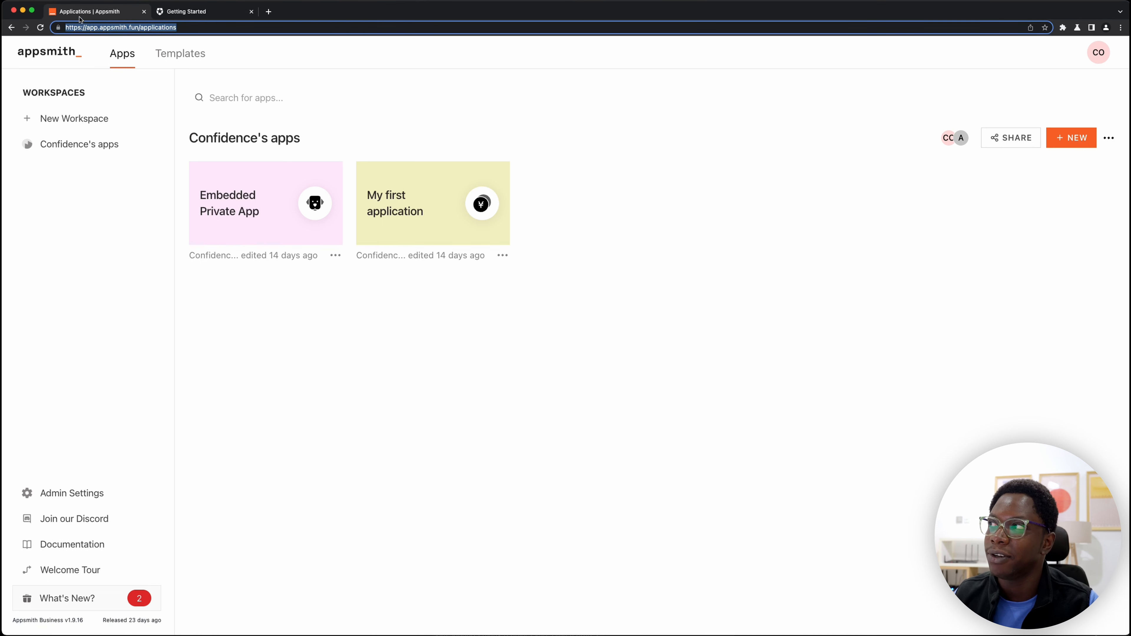
{"action": "mouse_move", "coordinate": [508, 372]}
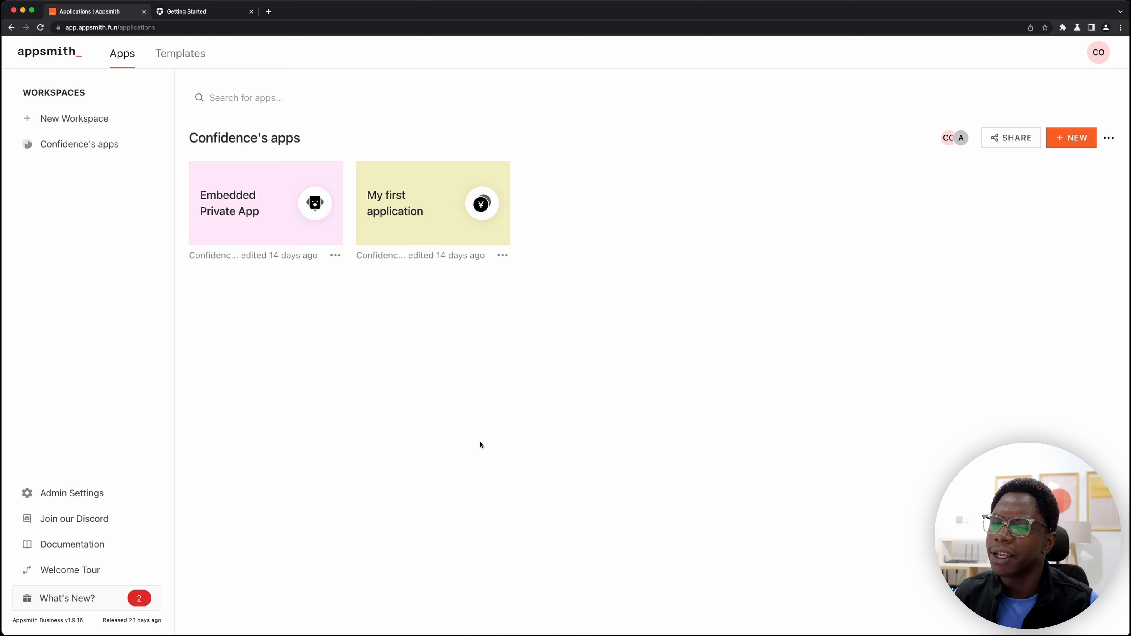
{"action": "left_click", "coordinate": [191, 11]}
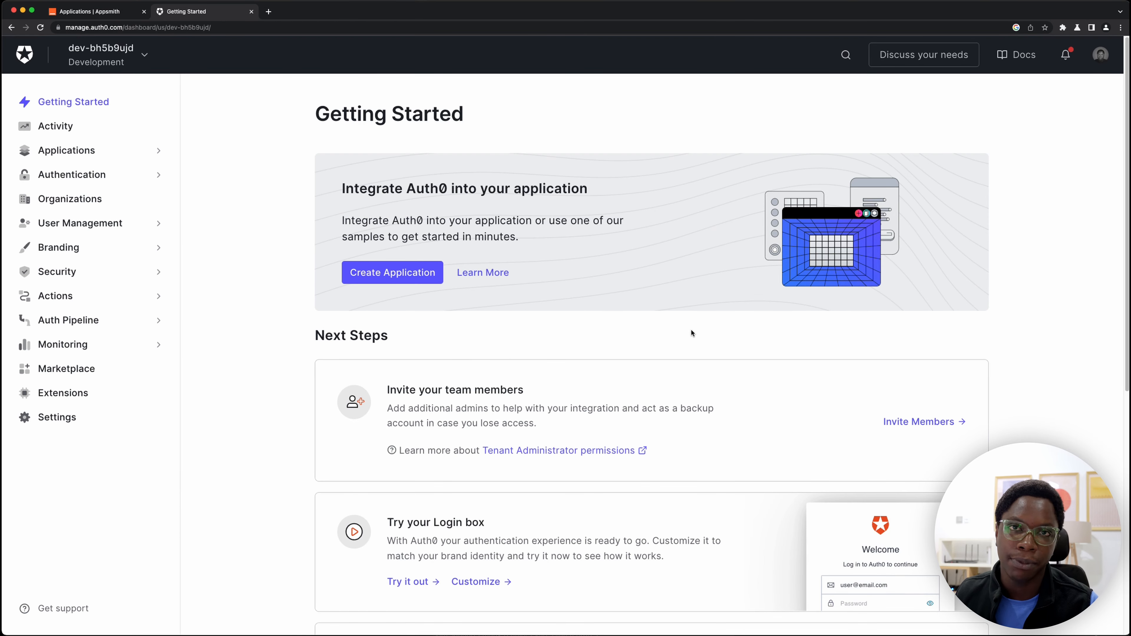
{"action": "mouse_move", "coordinate": [691, 331]}
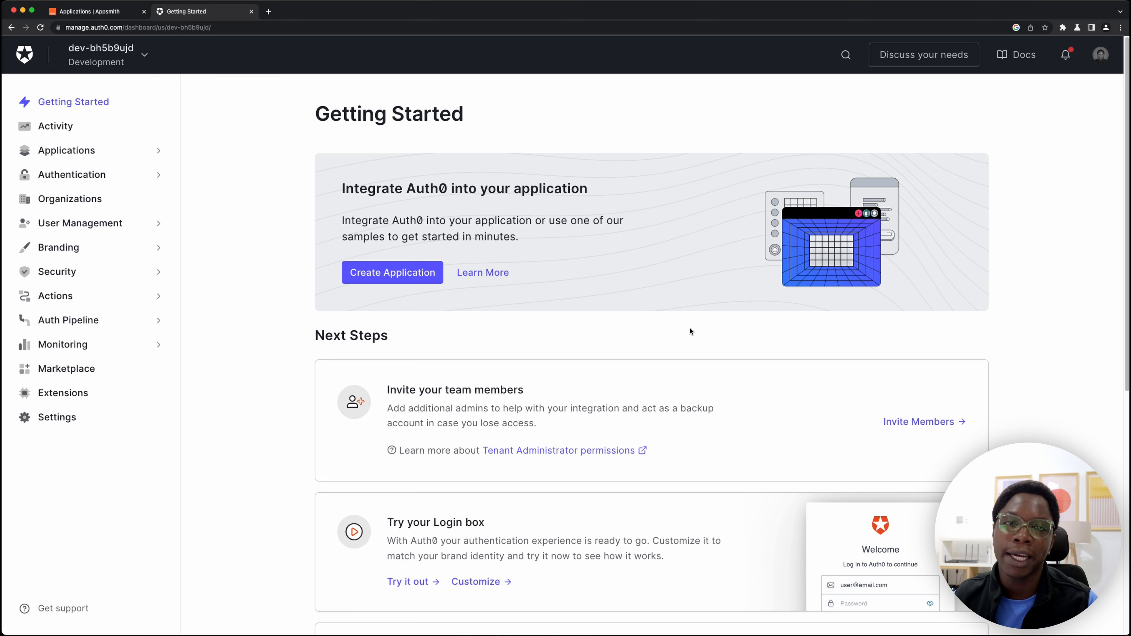
{"action": "mouse_move", "coordinate": [683, 322]}
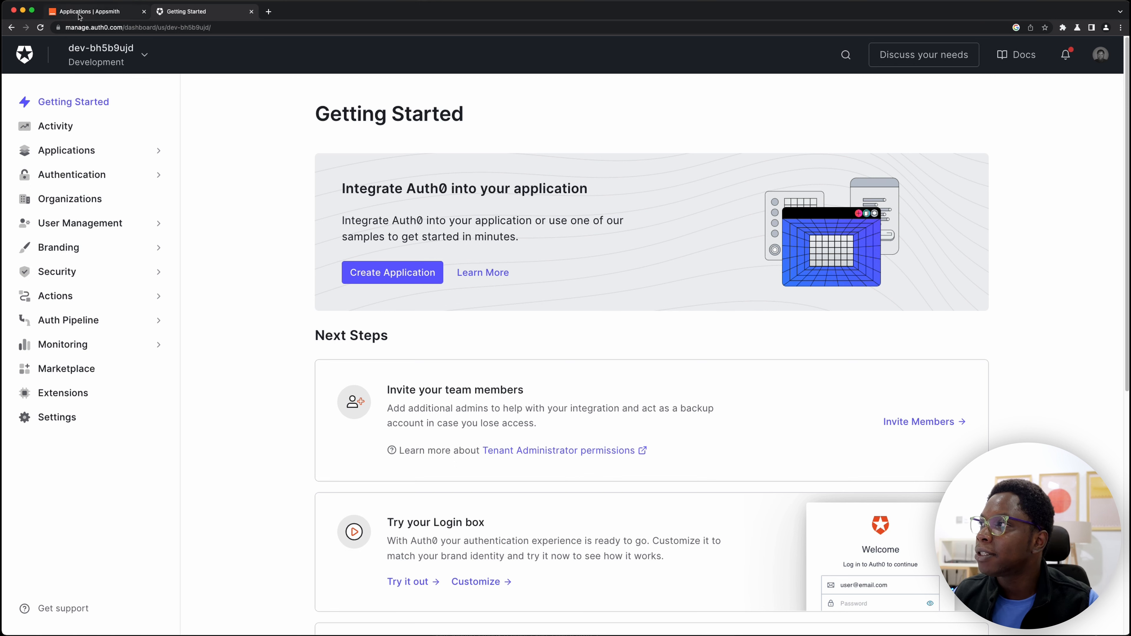
From Appsmith's Admin Settings > Authentication, start enabling SAML 2.0
{"action": "left_click", "coordinate": [94, 10]}
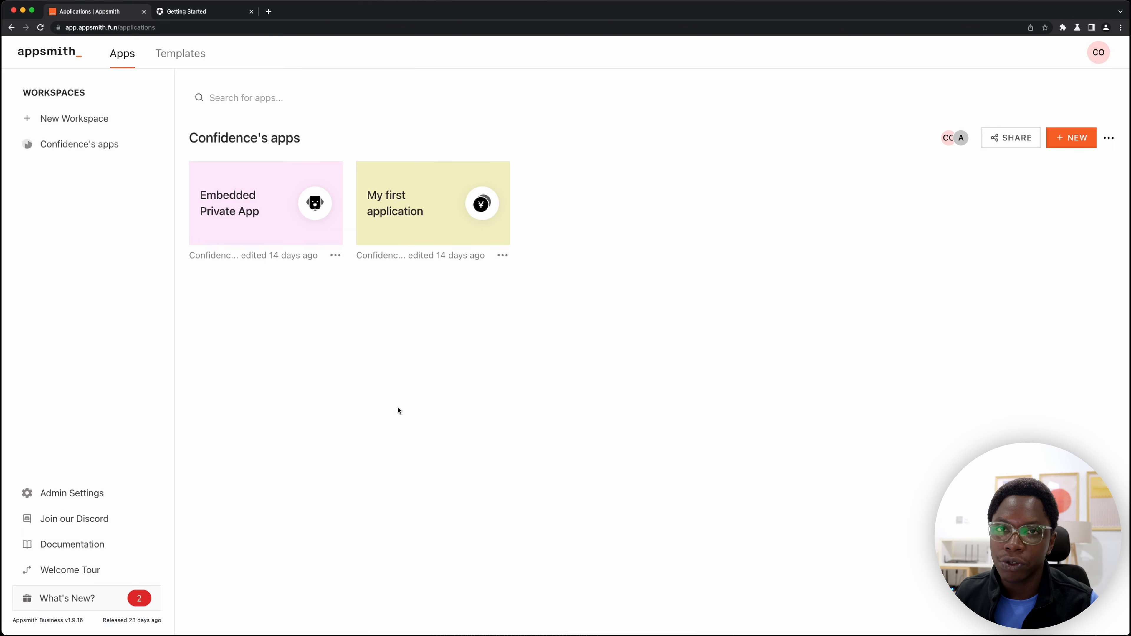
{"action": "left_click", "coordinate": [72, 492]}
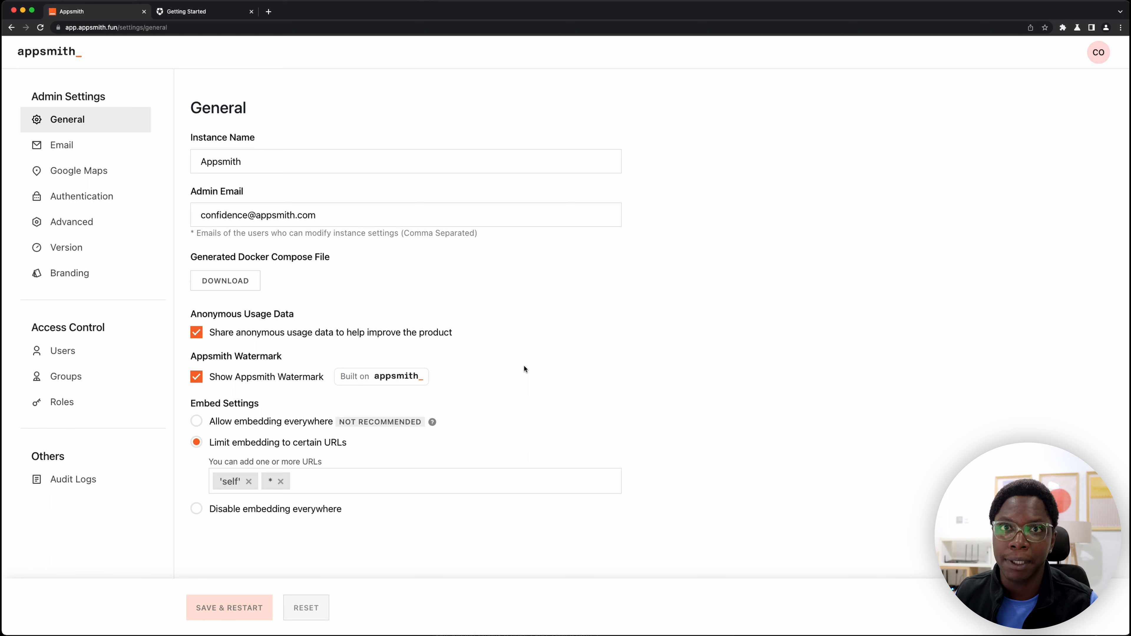
{"action": "left_click", "coordinate": [80, 196]}
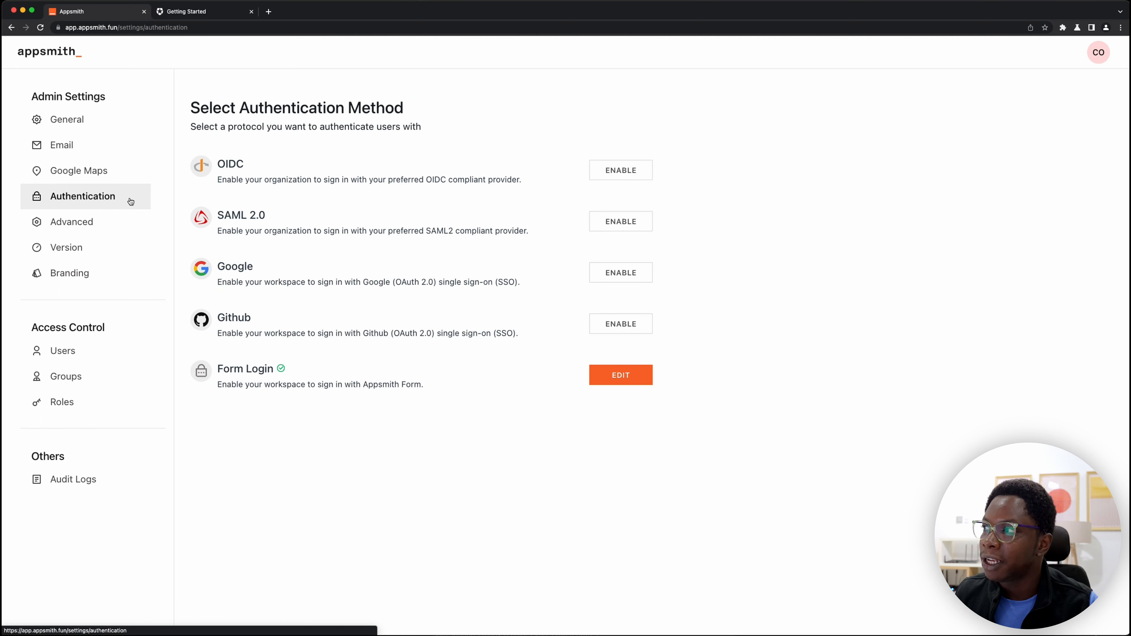
{"action": "mouse_move", "coordinate": [278, 242]}
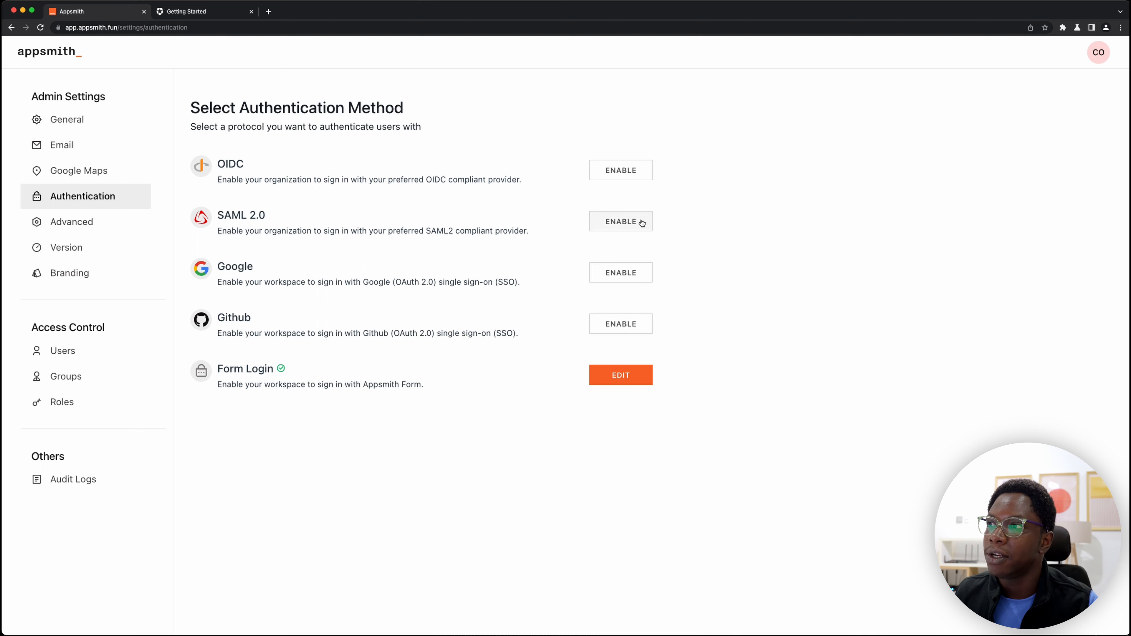
{"action": "left_click", "coordinate": [619, 222]}
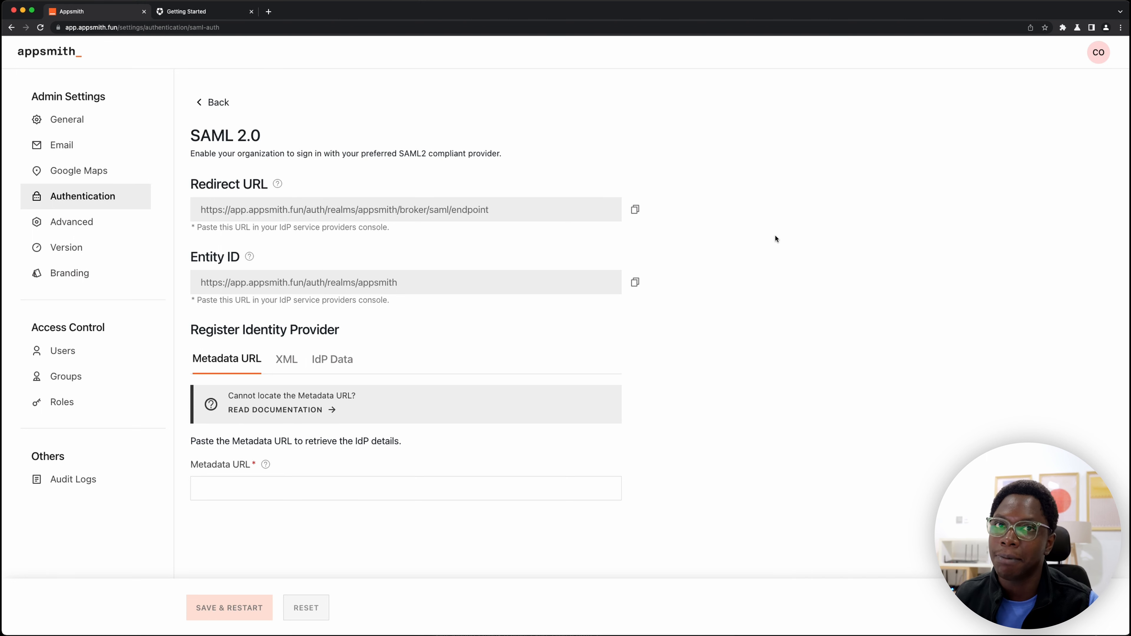
Switch to Auth0 and show the tenant's empty Applications list
{"action": "left_click", "coordinate": [191, 11]}
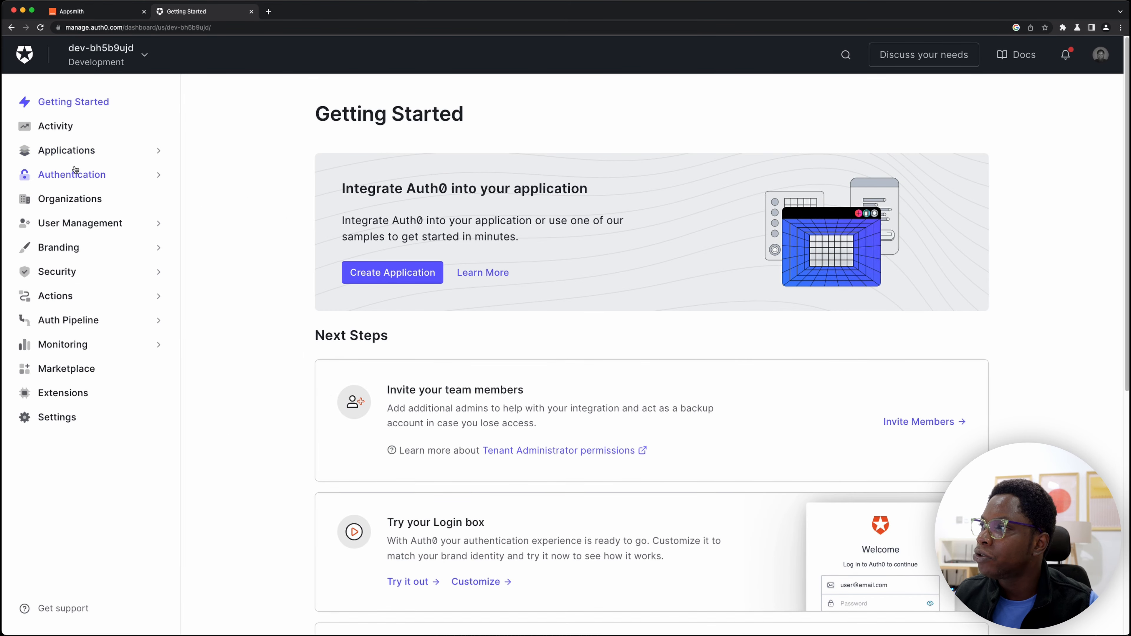
{"action": "left_click", "coordinate": [67, 150]}
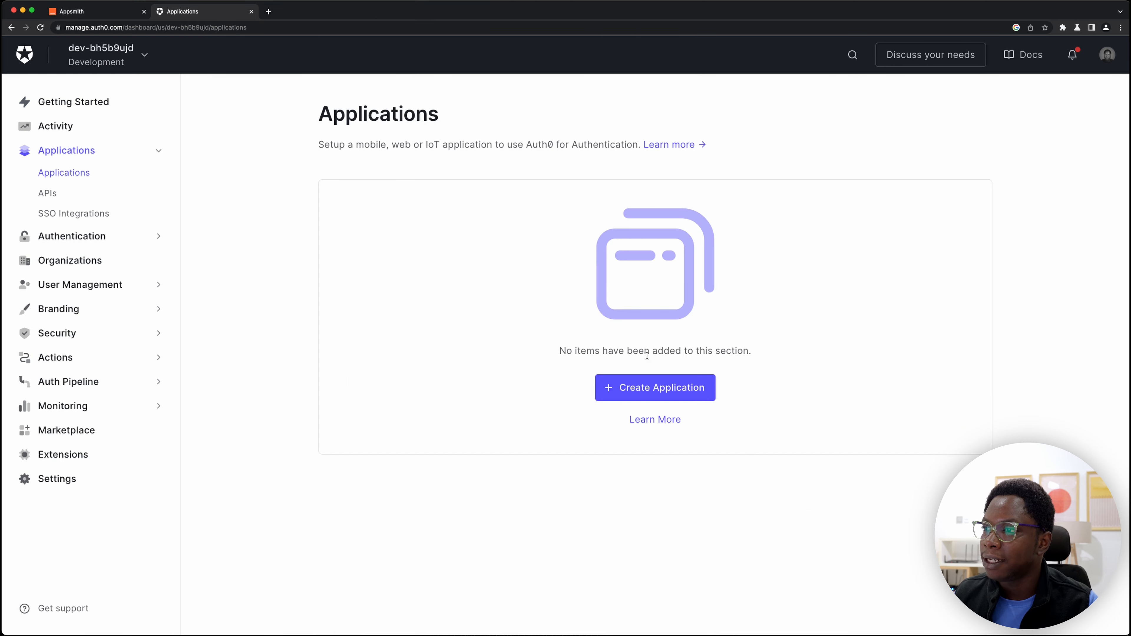
Create a Regular Web Application named 'Appsmith SAML' in Auth0
{"action": "left_click", "coordinate": [654, 387]}
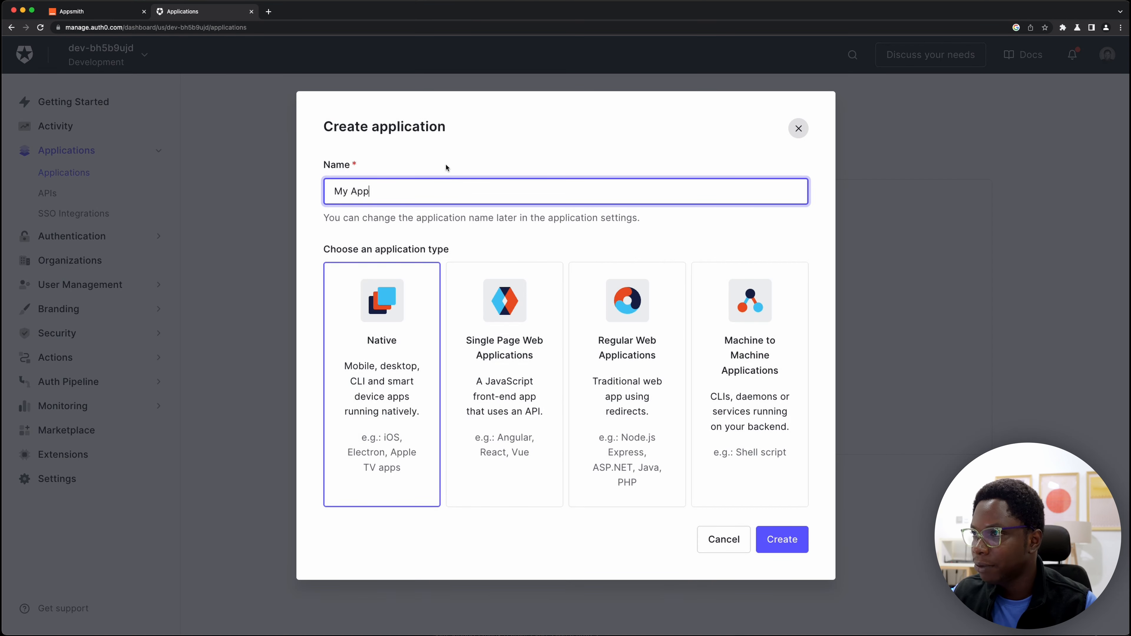
{"action": "type", "text": "A"}
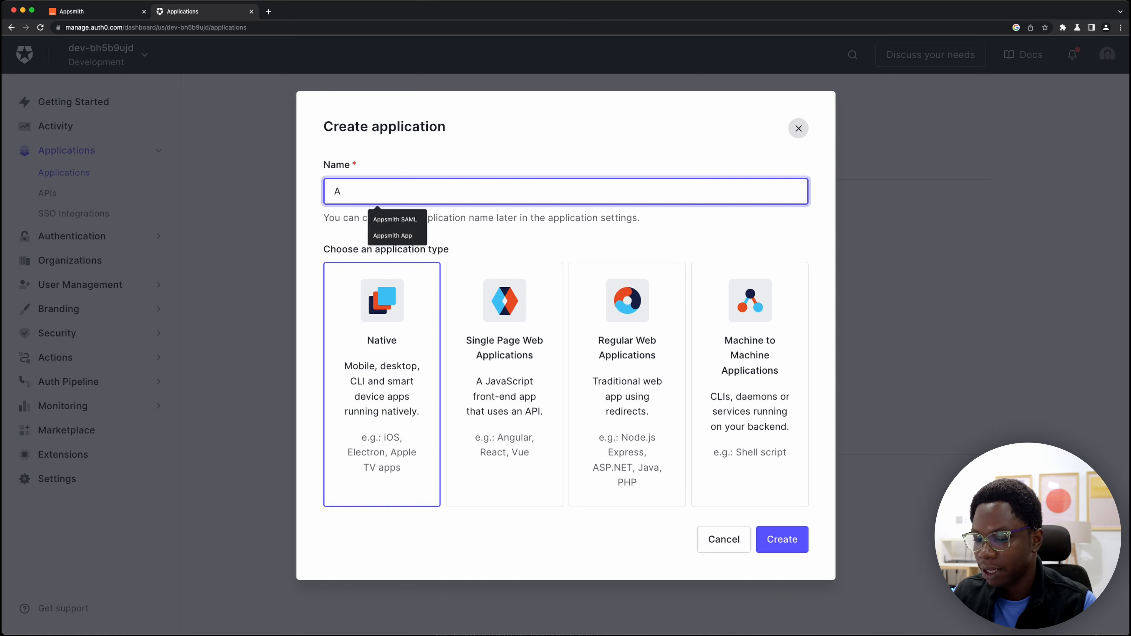
{"action": "left_click", "coordinate": [396, 219]}
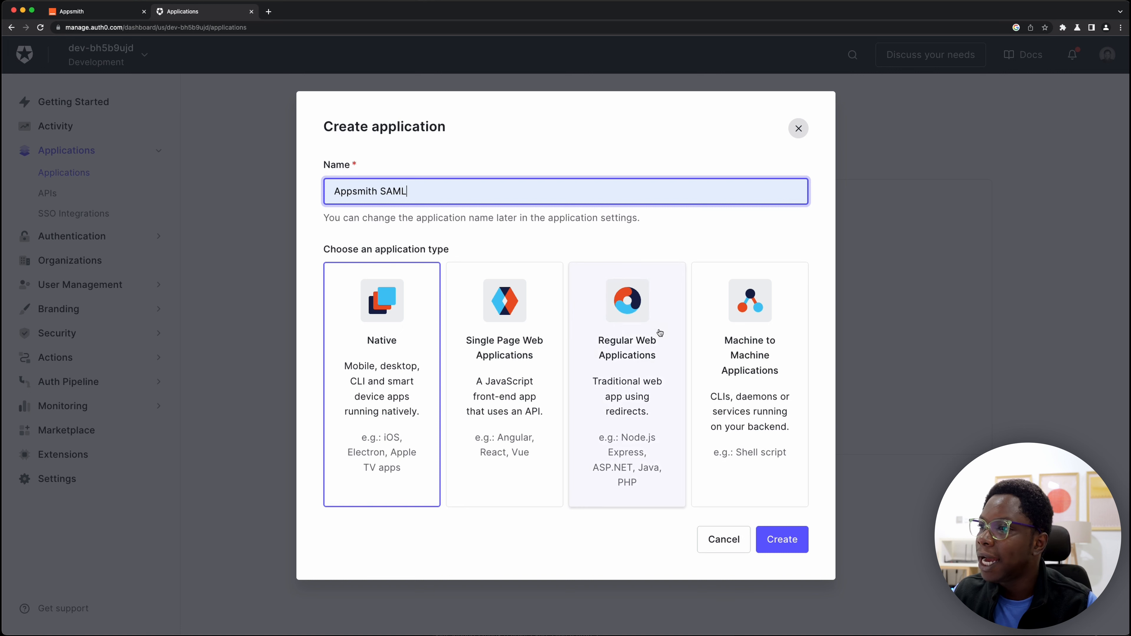
{"action": "mouse_move", "coordinate": [653, 331]}
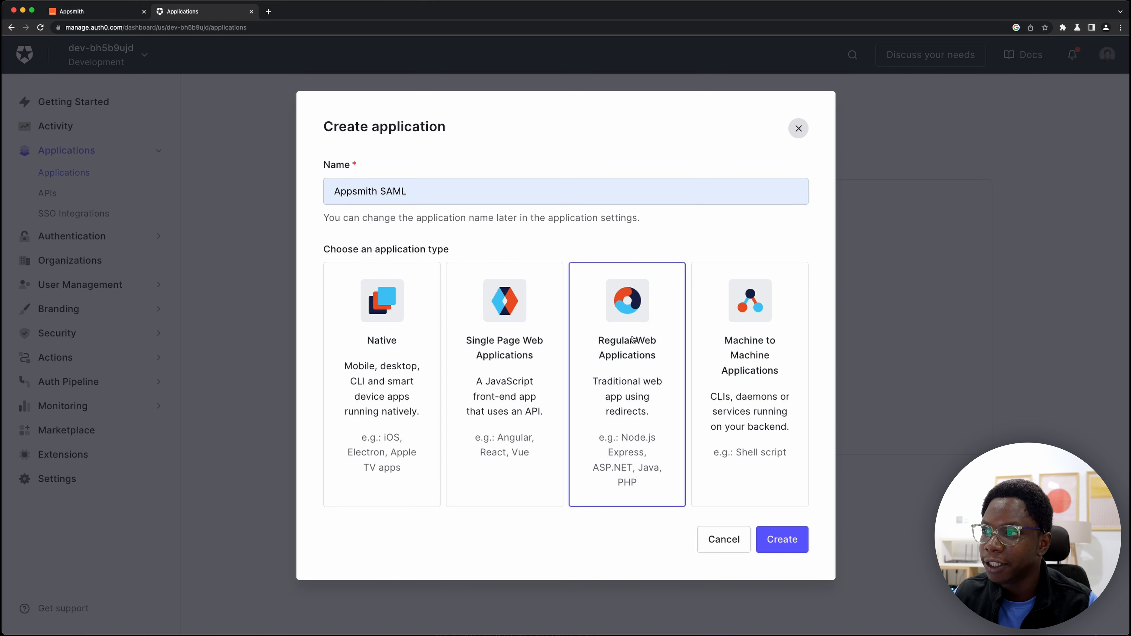
{"action": "left_click", "coordinate": [782, 540]}
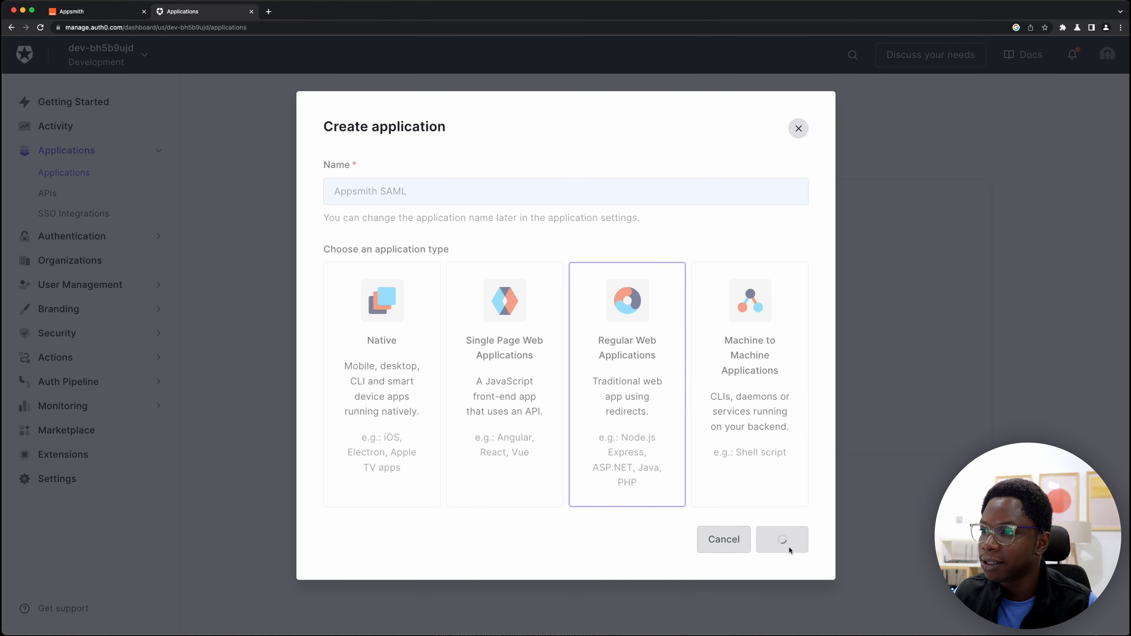
{"action": "left_click", "coordinate": [781, 540]}
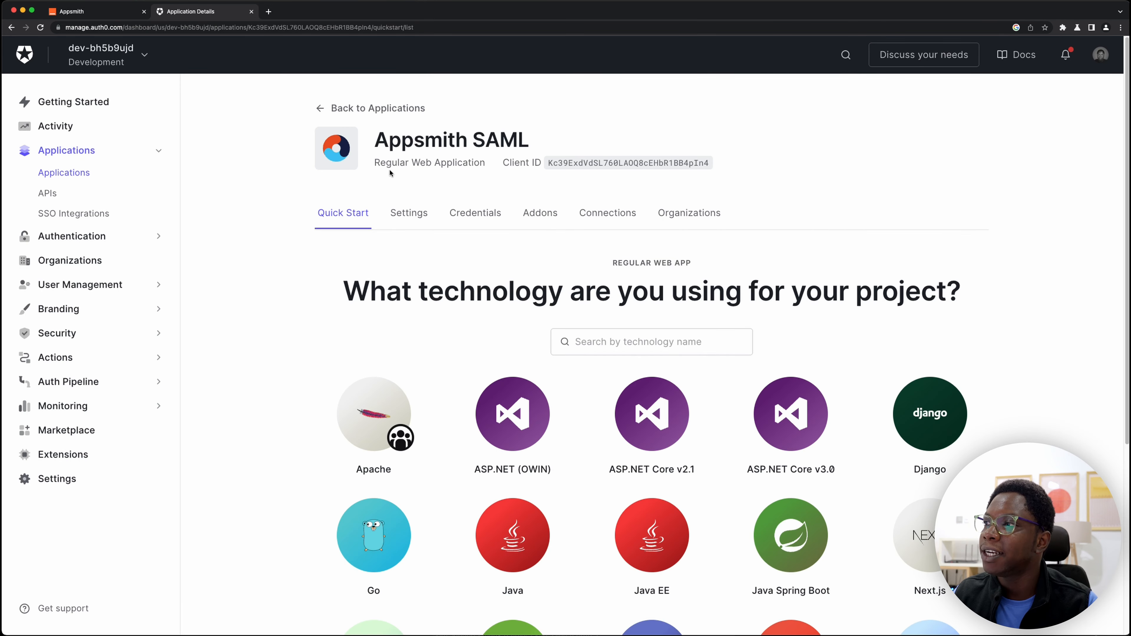
Show the Appsmith SAML application's Settings down to the Application URIs section
{"action": "left_click", "coordinate": [408, 213]}
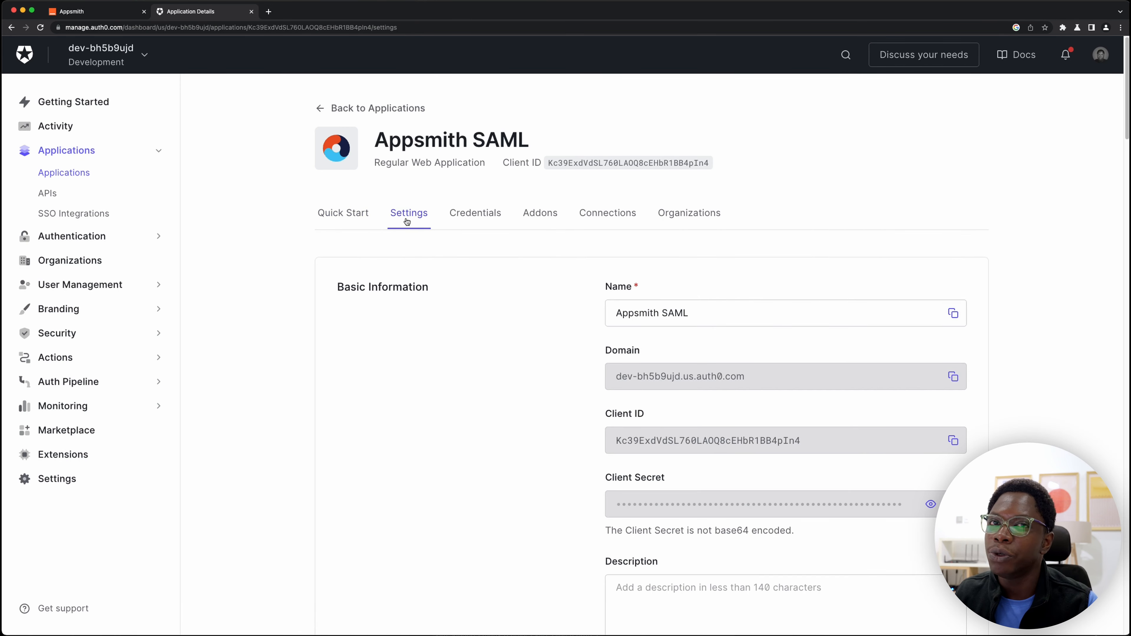
{"action": "scroll", "scroll_direction": "down", "scroll_amount": 3}
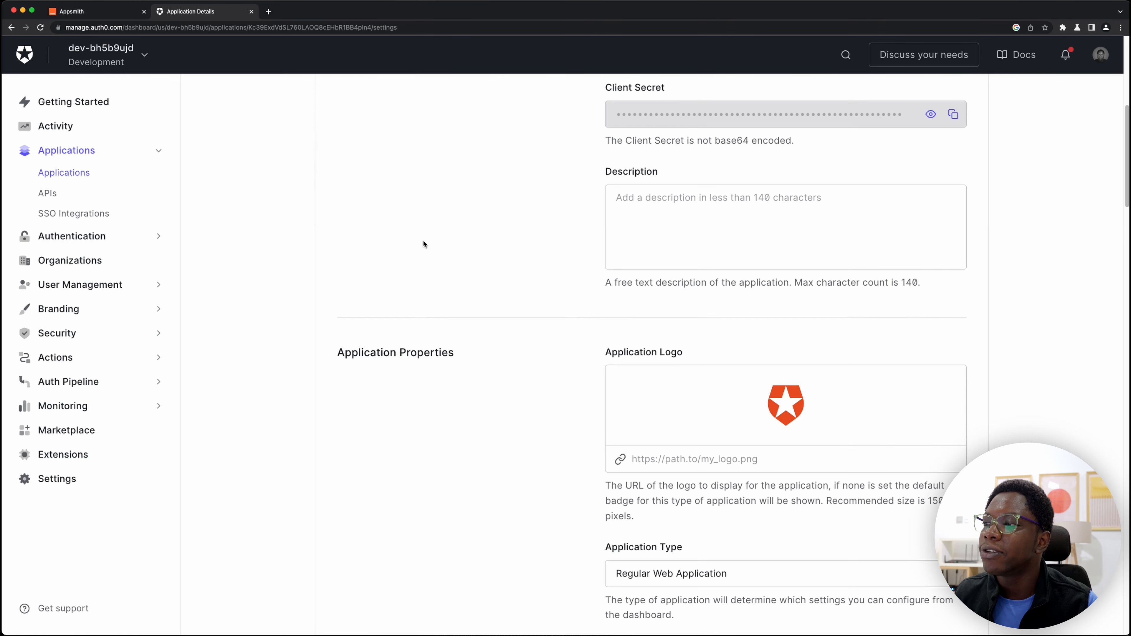
{"action": "scroll", "scroll_direction": "down", "scroll_amount": 3}
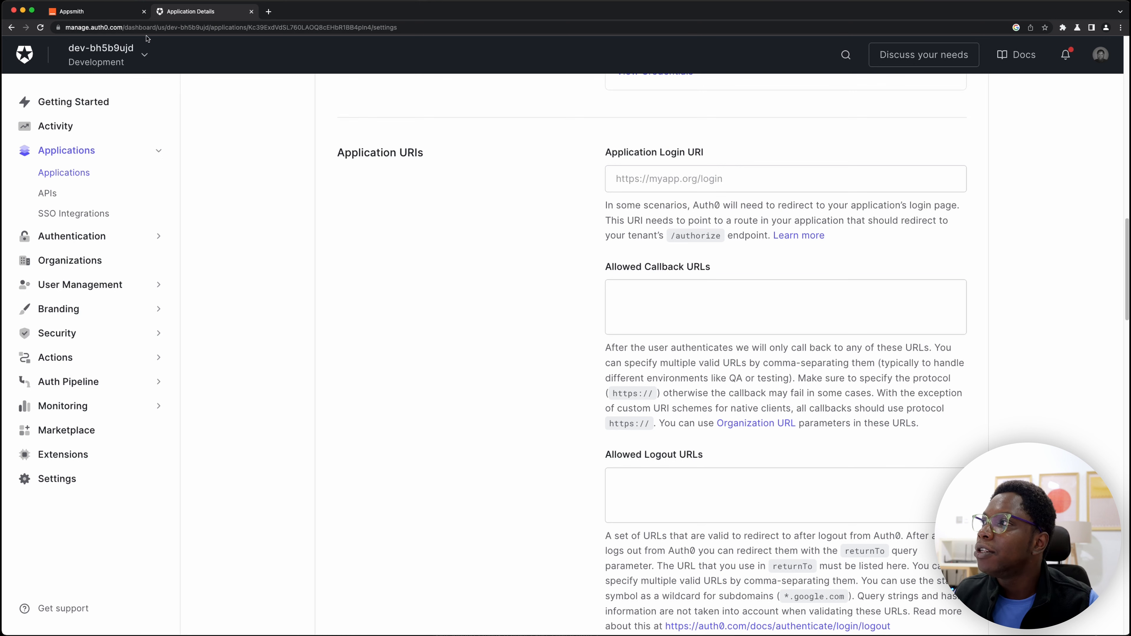
{"action": "left_click", "coordinate": [83, 11]}
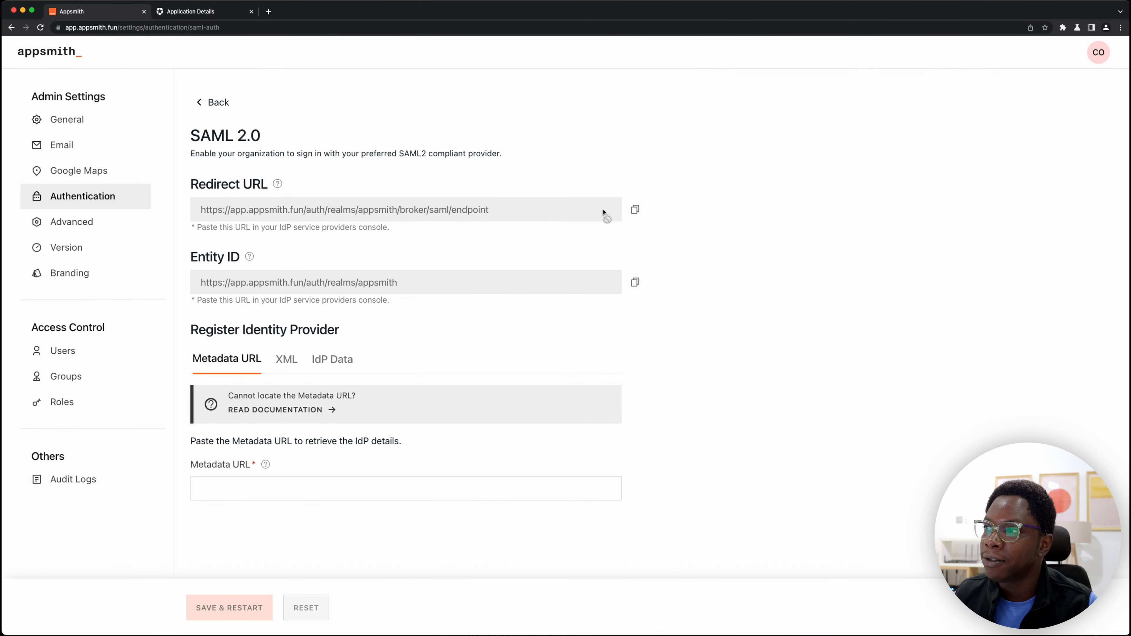
{"action": "left_click", "coordinate": [202, 11]}
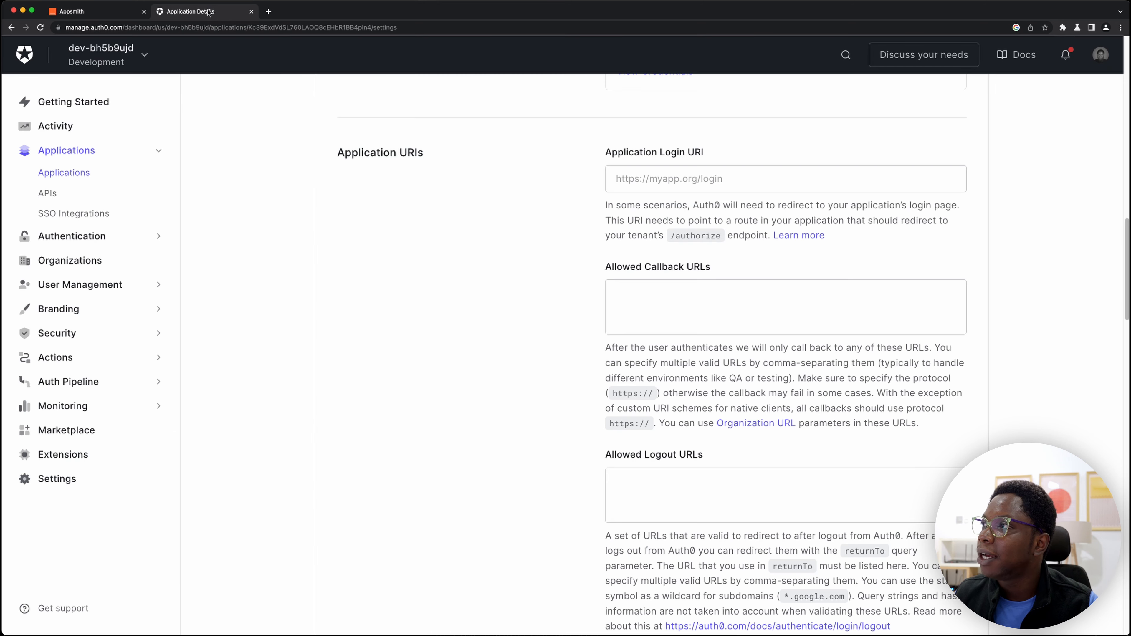
{"action": "left_click", "coordinate": [786, 306]}
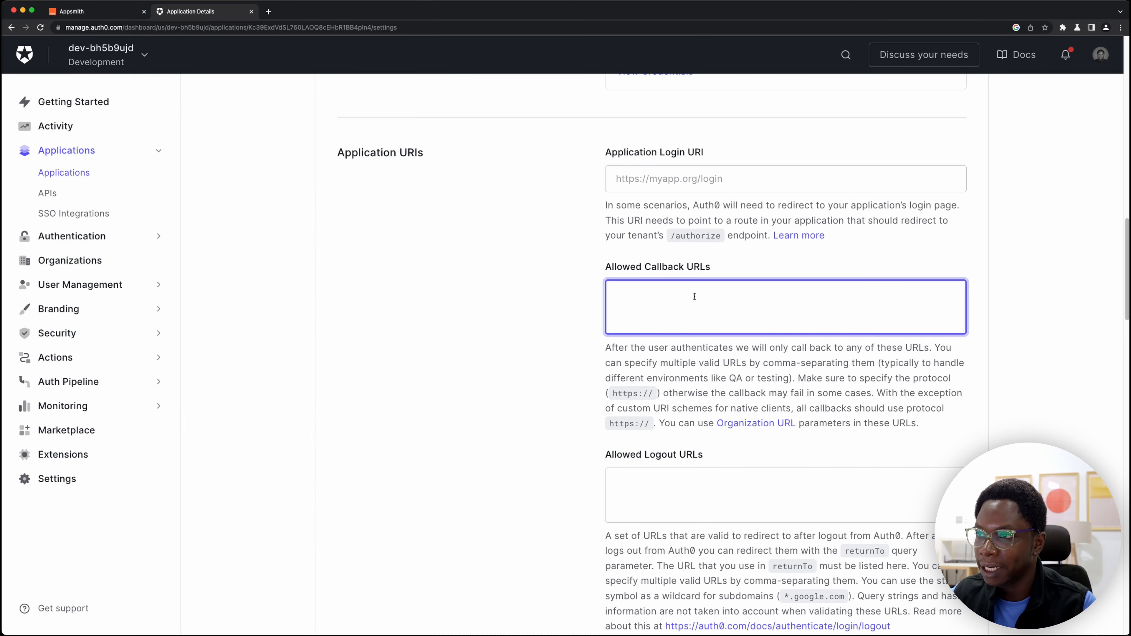
{"action": "type", "text": "https://app.appsmith.fun/auth/realms/appsmith/broker/saml/endpoint, https://app.appsmith.fun/auth/realms/appsmith/broker/saml/endpoint"}
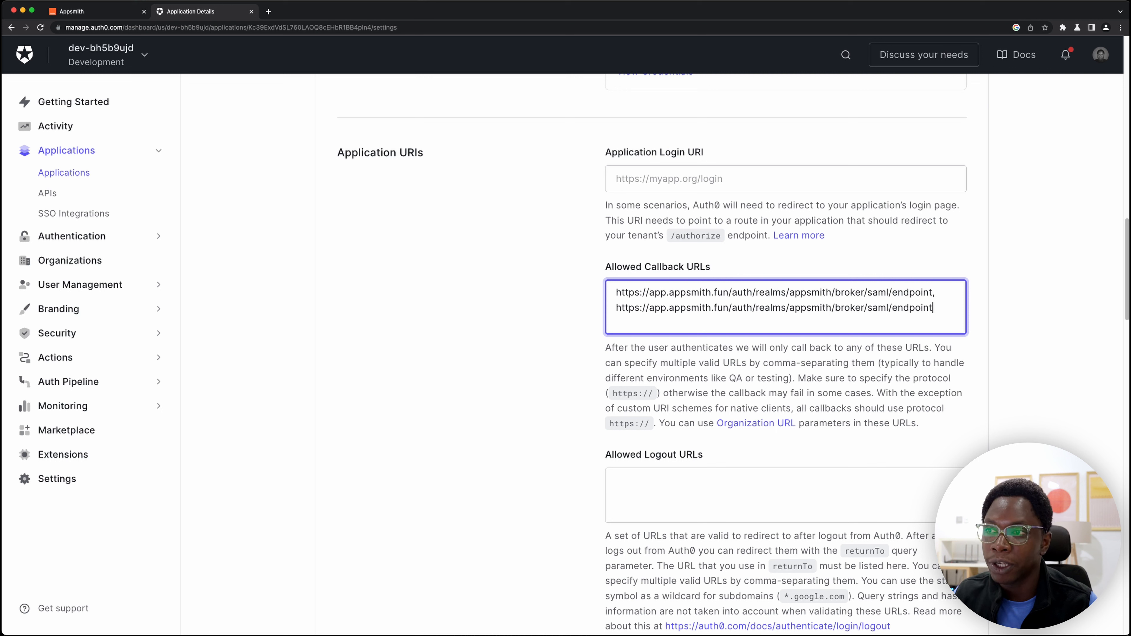
{"action": "key", "text": "Backspace"}
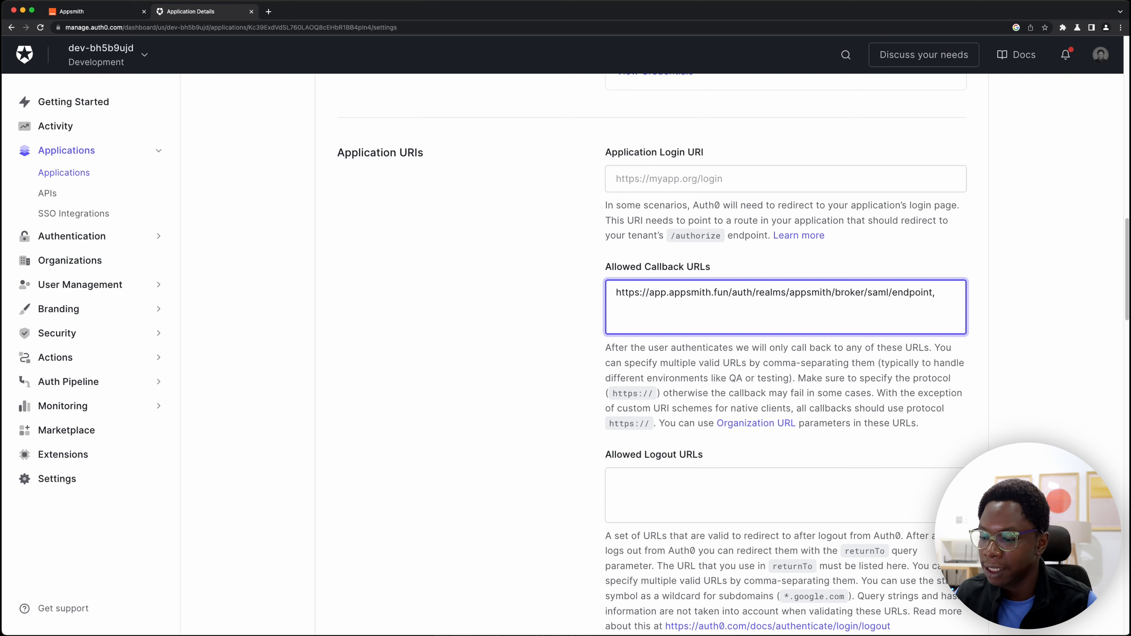
{"action": "key", "text": "Backspace"}
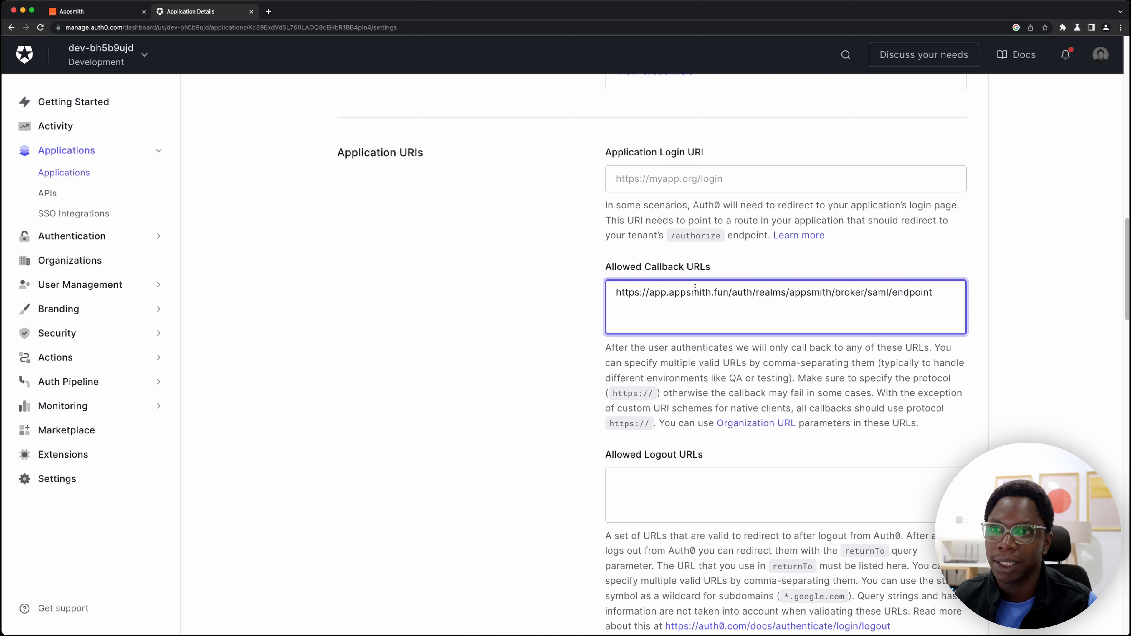
{"action": "scroll", "scroll_direction": "down", "scroll_amount": 3}
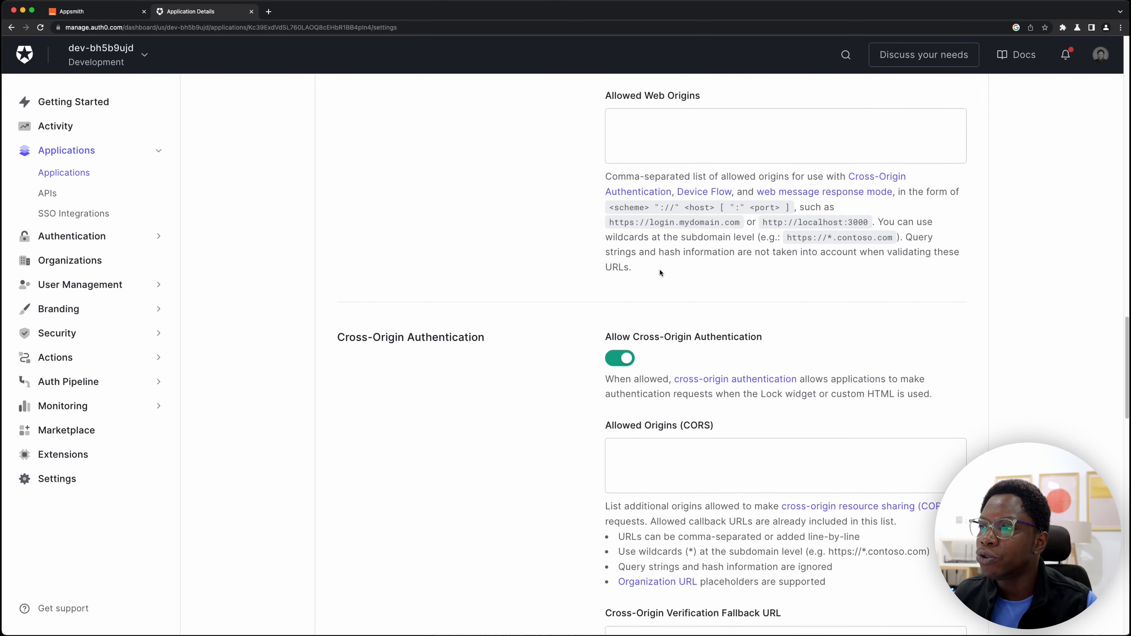
Save the application's changes and reveal its SAML endpoints under Advanced Settings
{"action": "scroll", "scroll_direction": "down", "scroll_amount": 3}
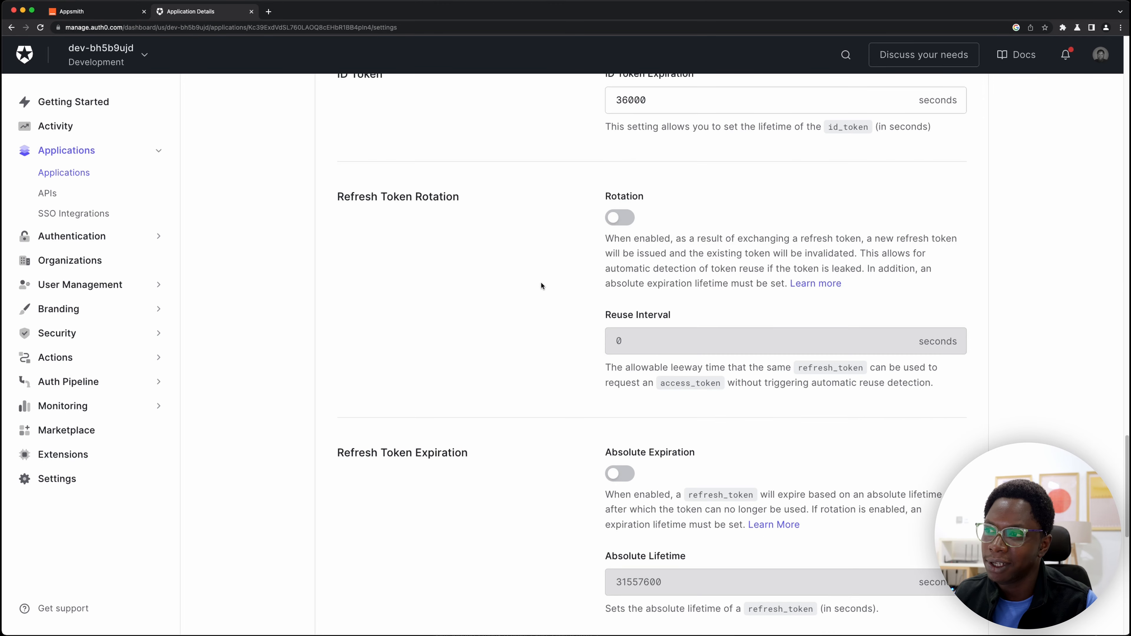
{"action": "scroll", "scroll_direction": "down", "scroll_amount": 3}
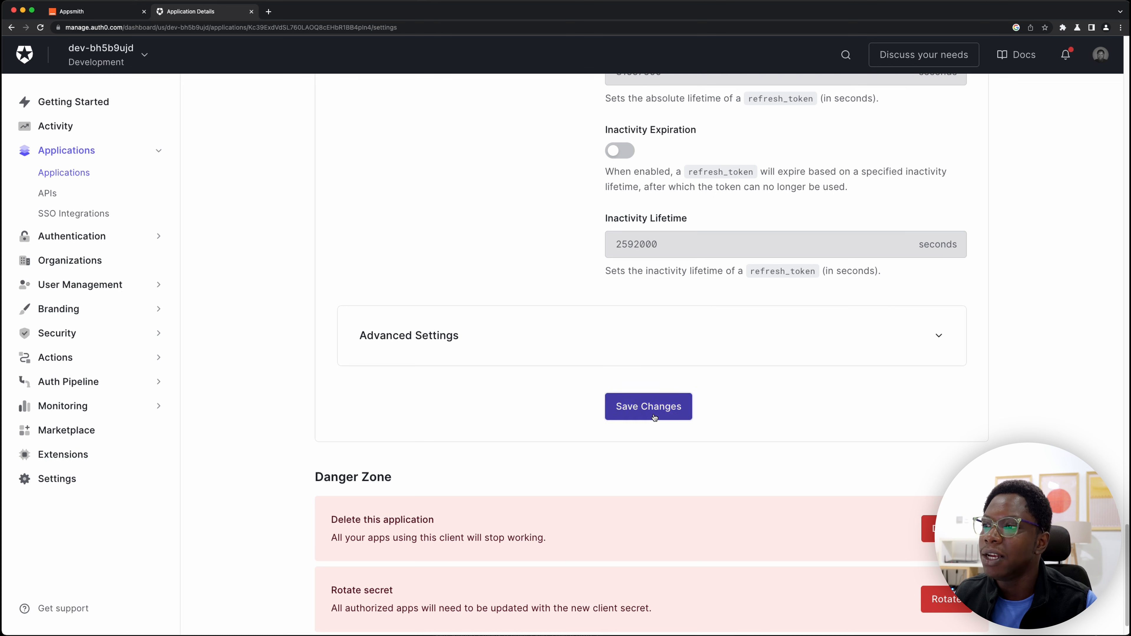
{"action": "left_click", "coordinate": [648, 405]}
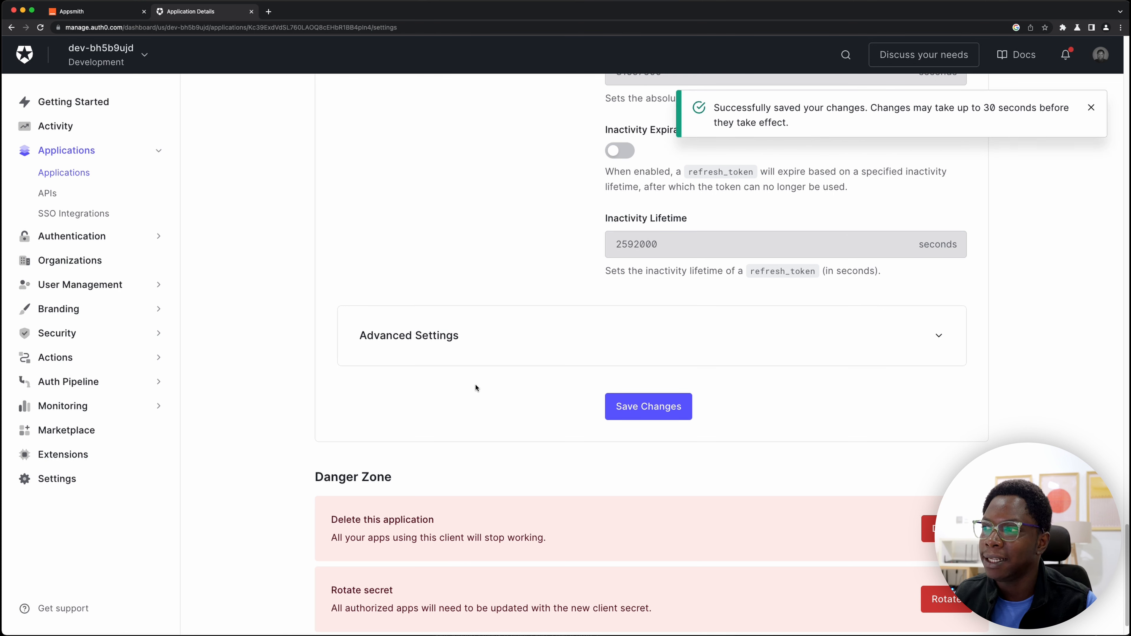
{"action": "mouse_move", "coordinate": [540, 336]}
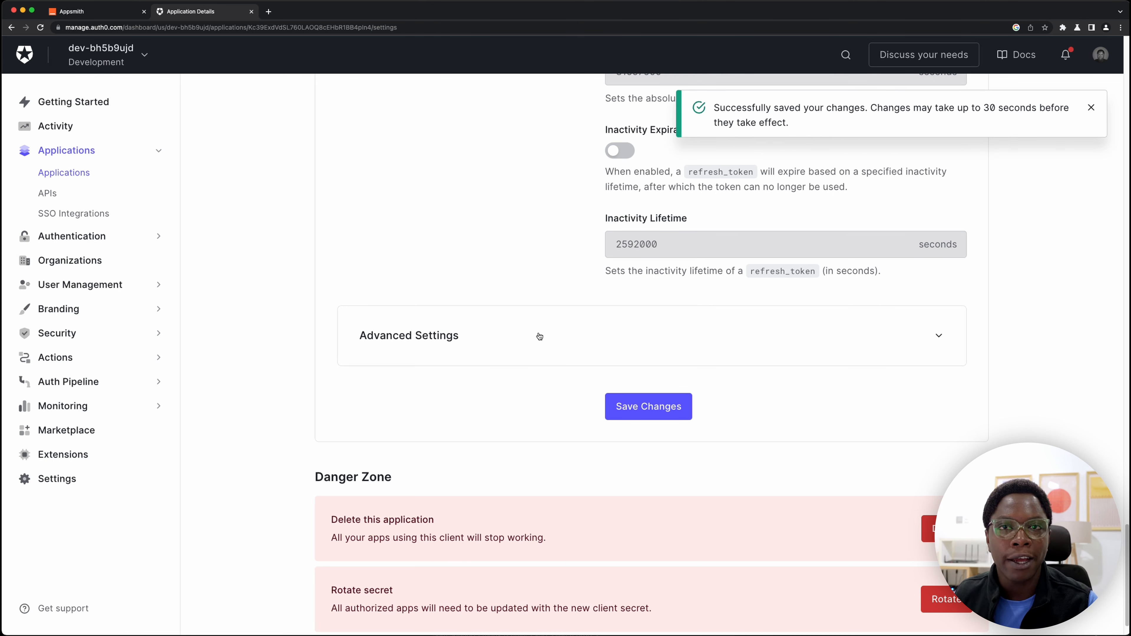
{"action": "left_click", "coordinate": [409, 335]}
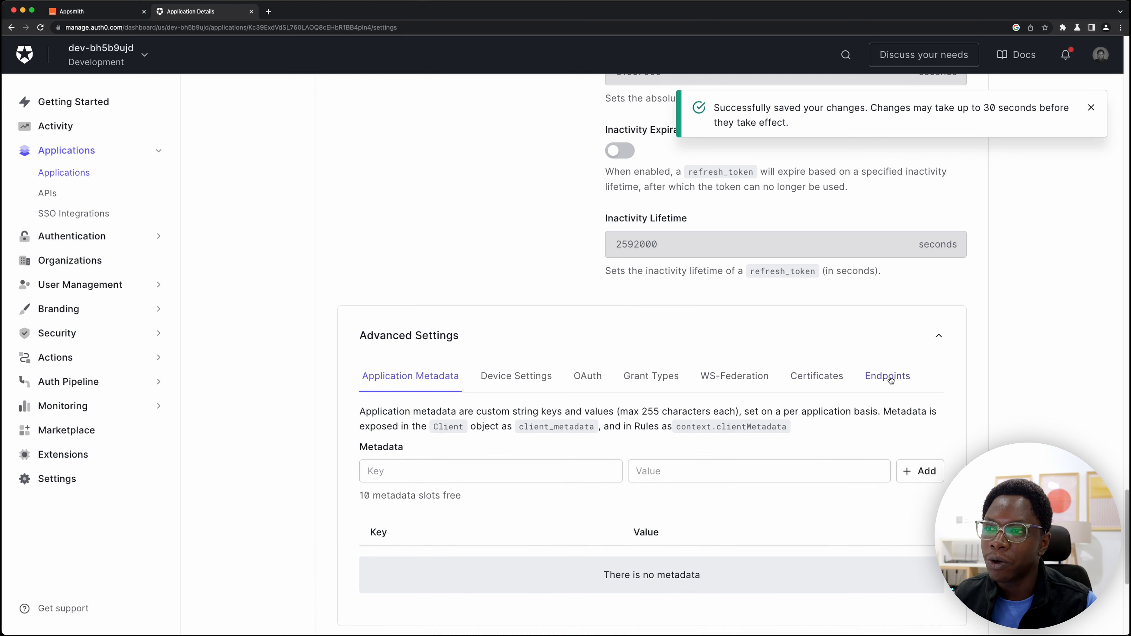
{"action": "left_click", "coordinate": [887, 376]}
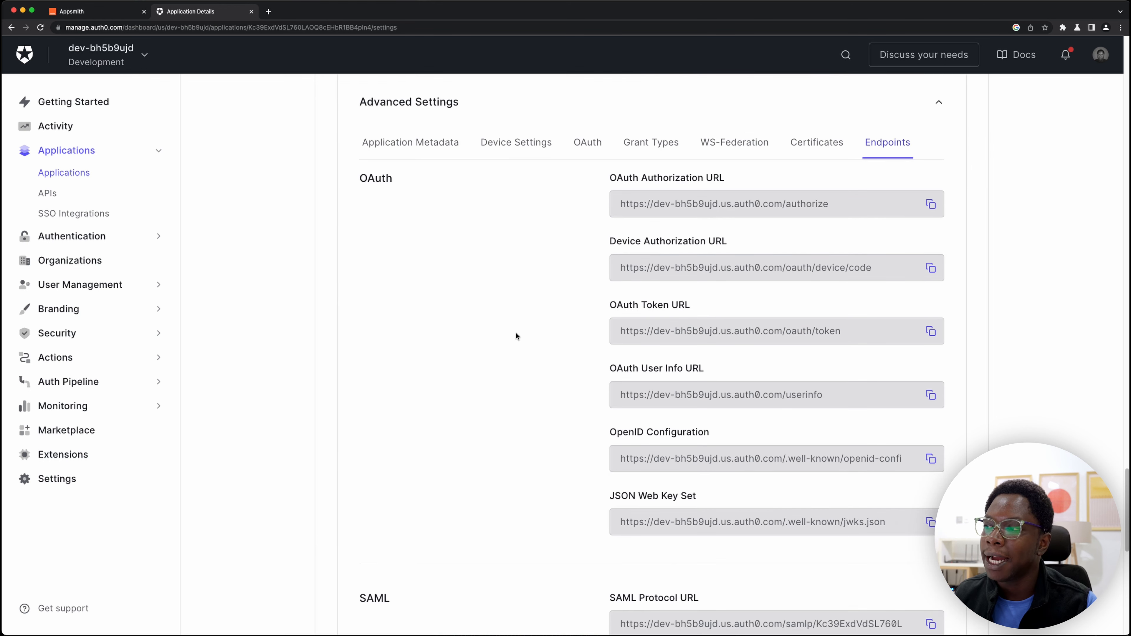
{"action": "scroll", "scroll_direction": "down", "scroll_amount": 3}
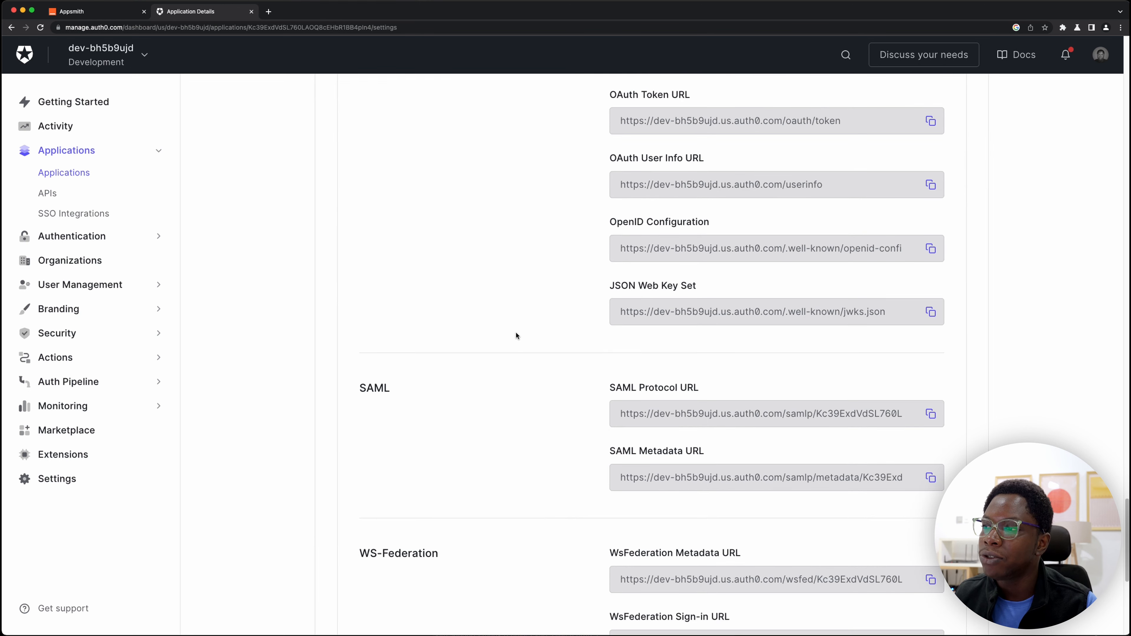
{"action": "mouse_move", "coordinate": [700, 456]}
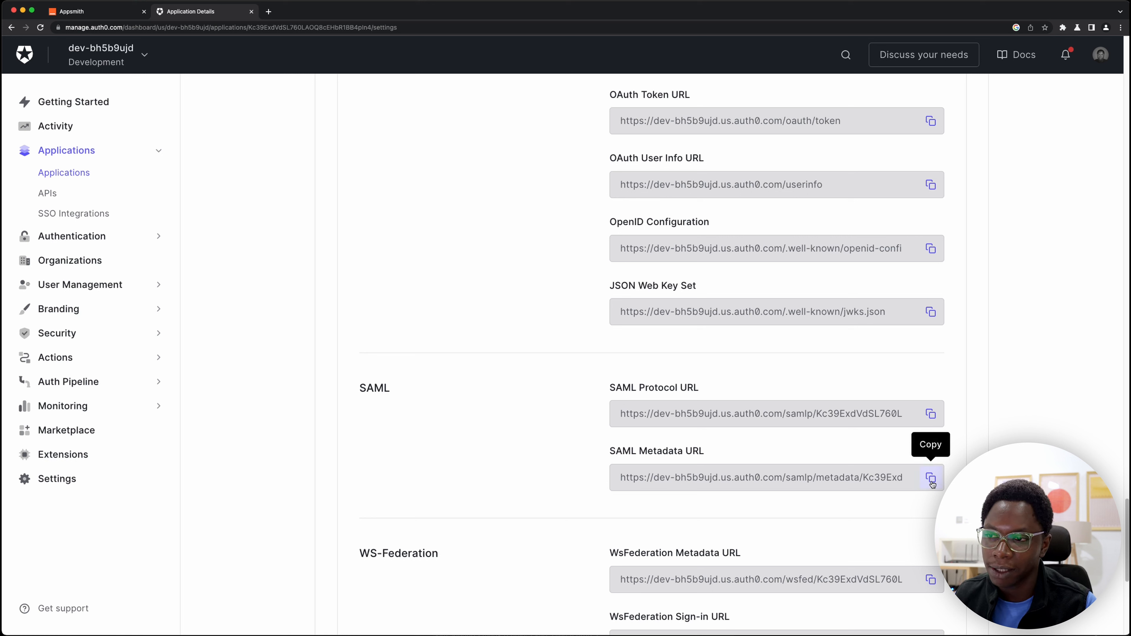
Enter the Auth0 SAML metadata URL in Appsmith's Metadata URL field and Save & Restart
{"action": "left_click", "coordinate": [69, 11]}
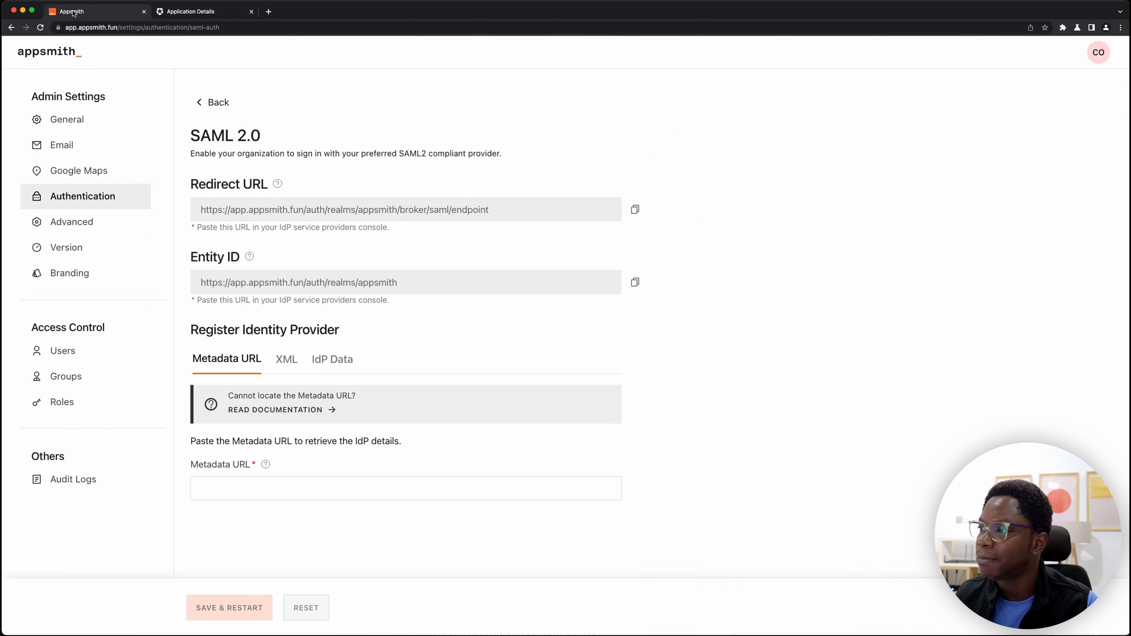
{"action": "mouse_move", "coordinate": [792, 372]}
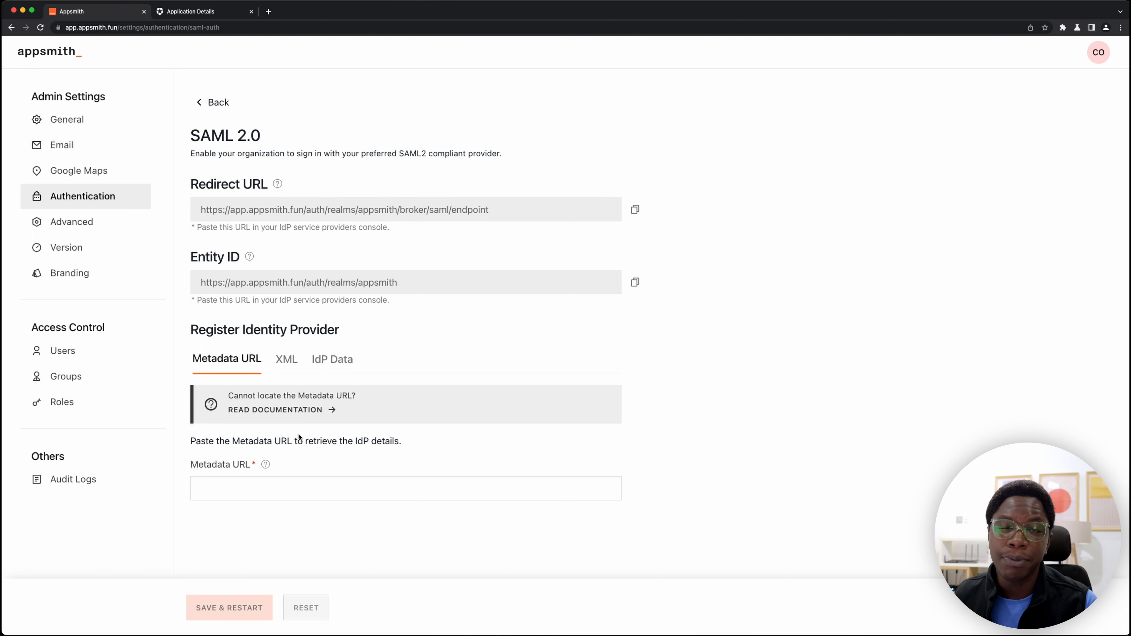
{"action": "left_click", "coordinate": [406, 489]}
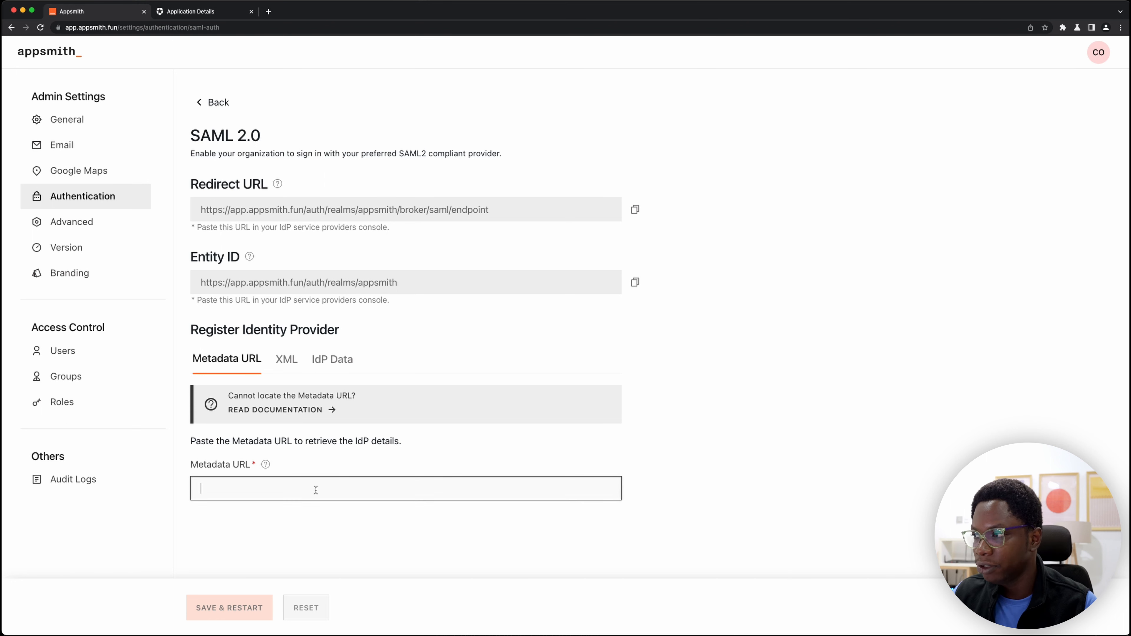
{"action": "type", "text": "https://dev-bh5b9ujd.us.auth0.com/samlp/metadata/Kc39ExdVdSL760LAOQ8cEHbR1BB4pIn4"}
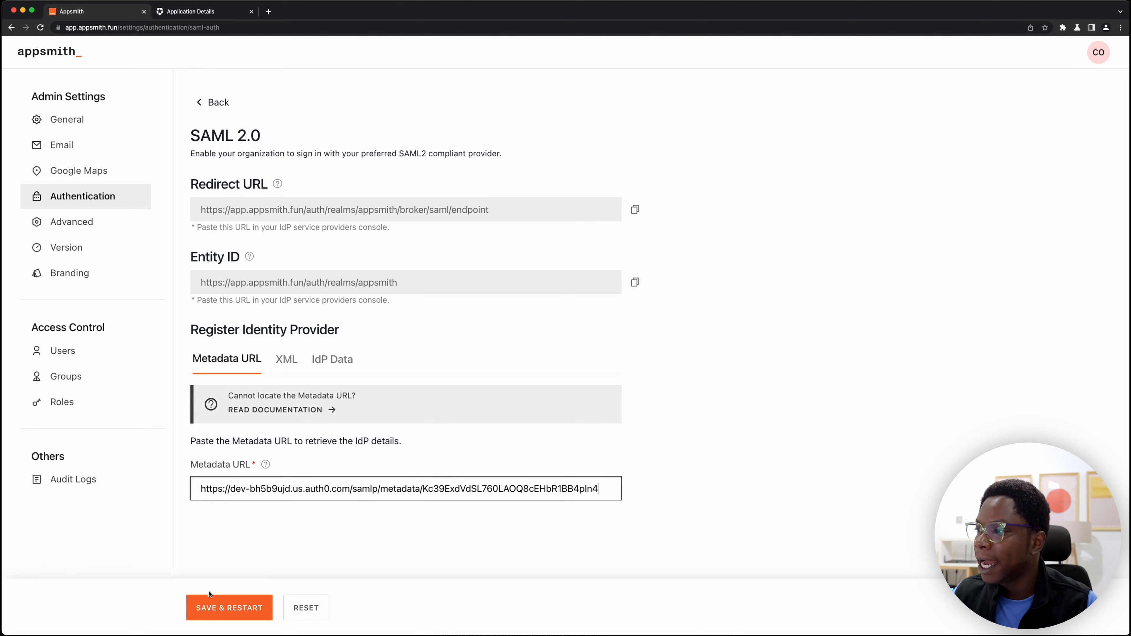
{"action": "left_click", "coordinate": [229, 607]}
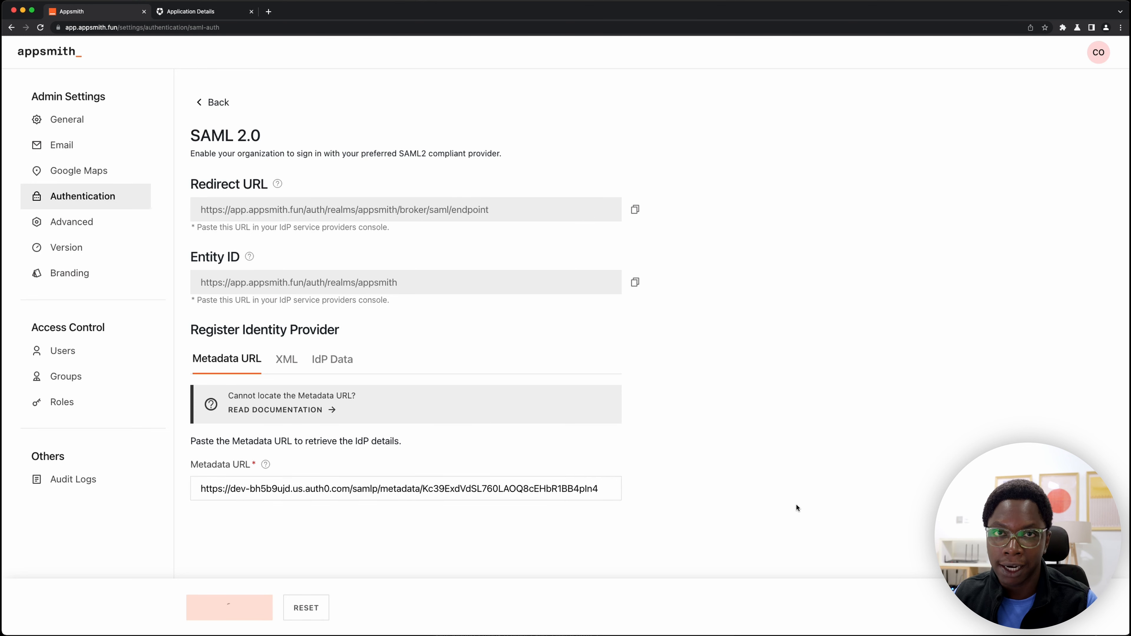
Confirm Save & Restart and let the server restart to connect SAML 2.0
{"action": "left_click", "coordinate": [229, 607]}
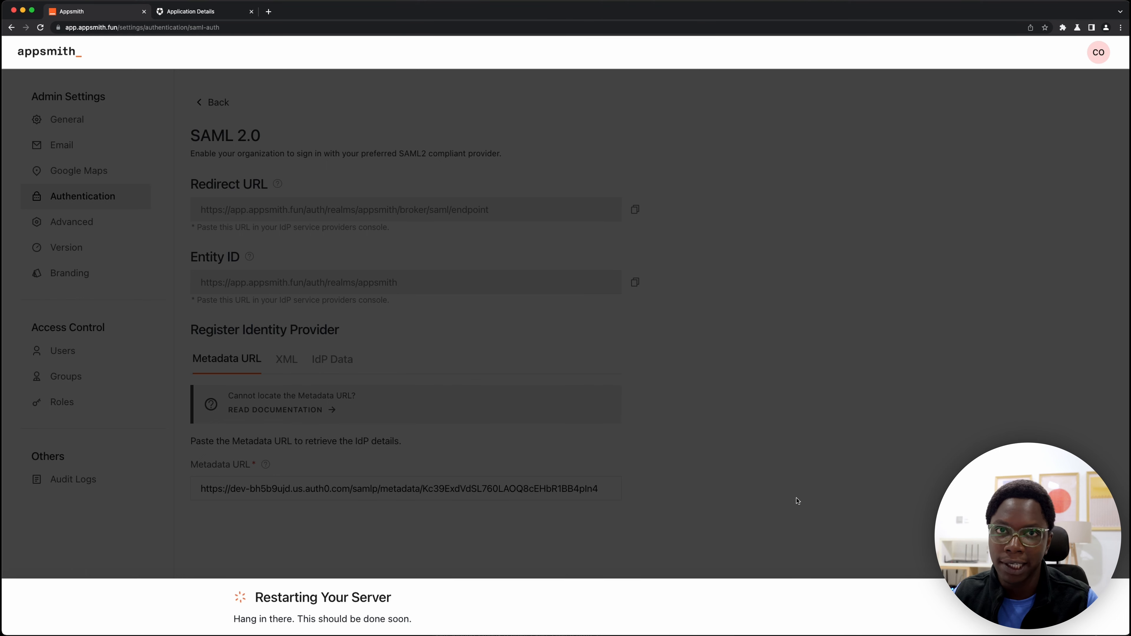
{"action": "mouse_move", "coordinate": [794, 497]}
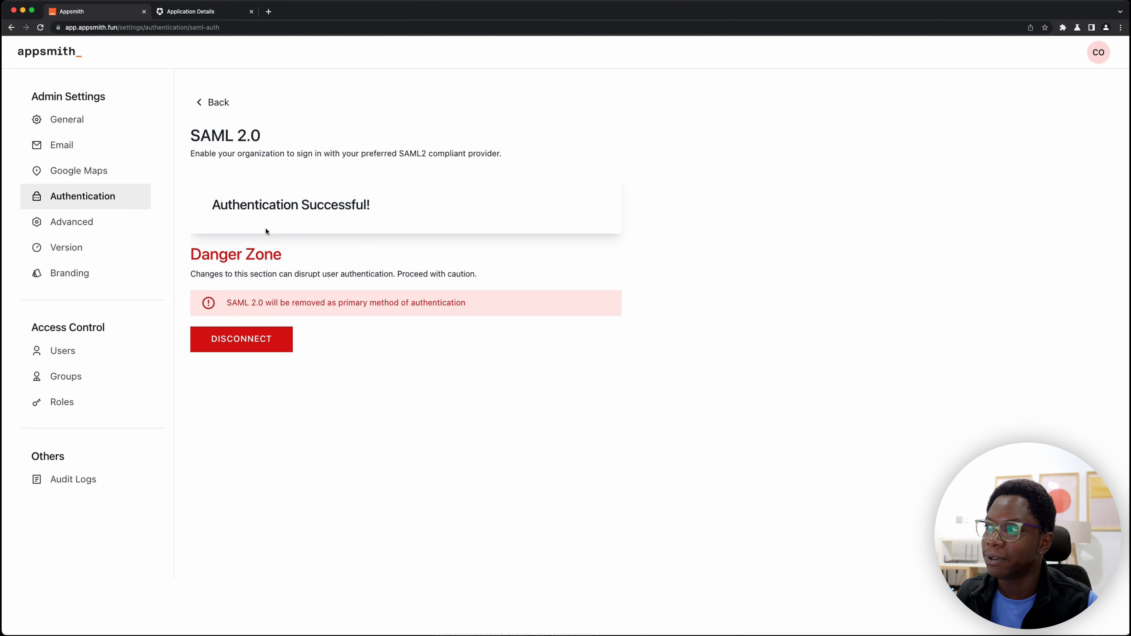
{"action": "mouse_move", "coordinate": [996, 122]}
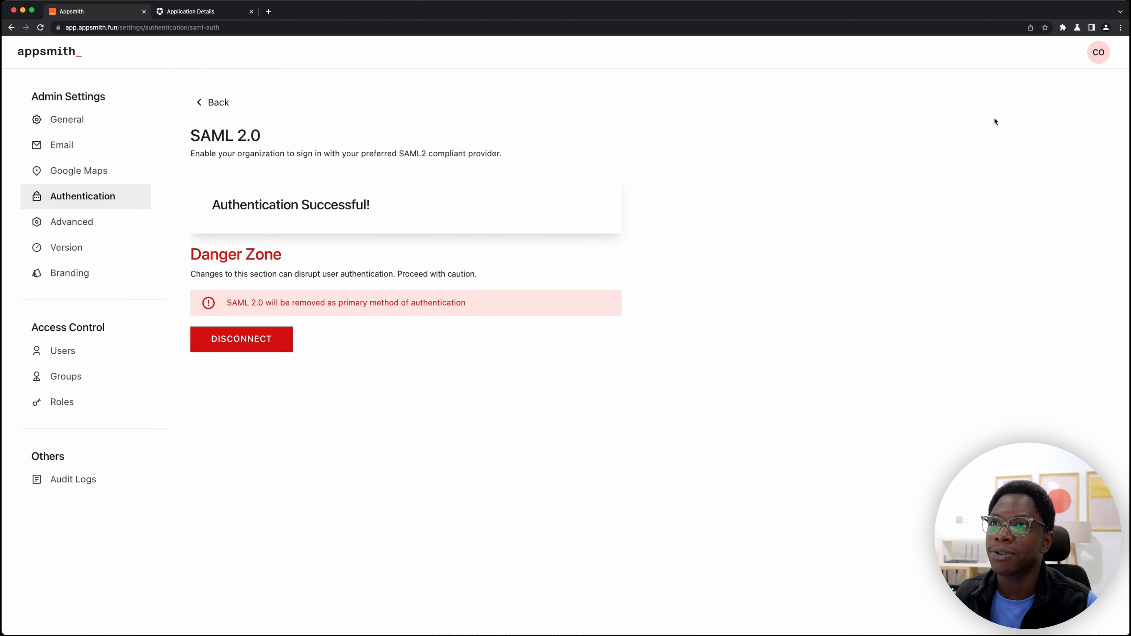
Sign out of the admin account and sign back in via 'Sign in with SAML SSO'
{"action": "left_click", "coordinate": [1099, 51]}
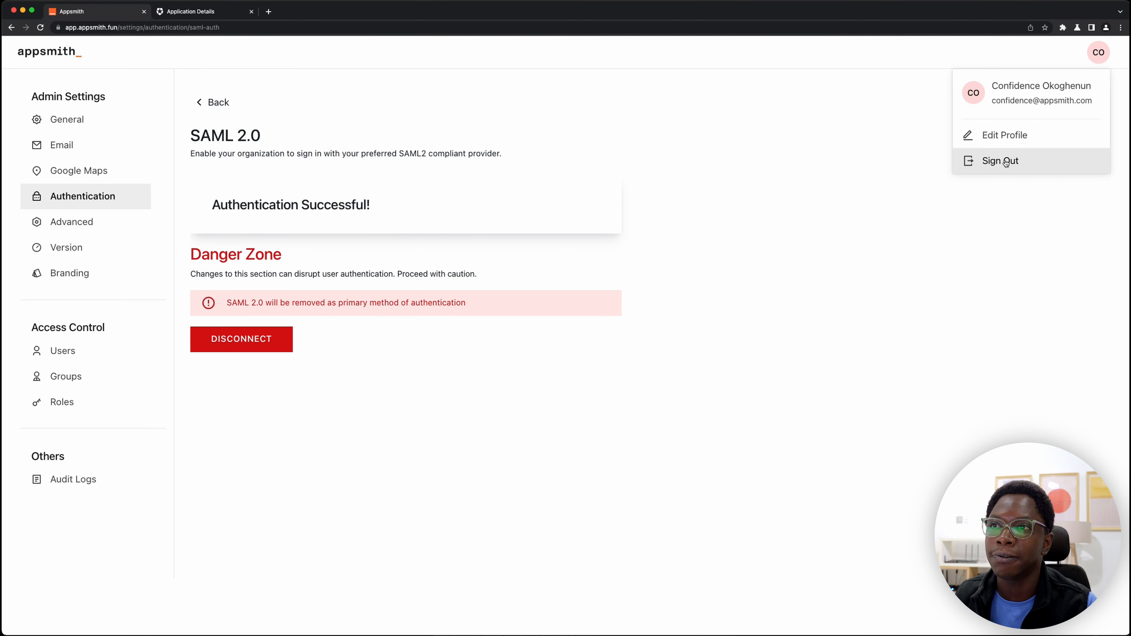
{"action": "left_click", "coordinate": [1001, 161]}
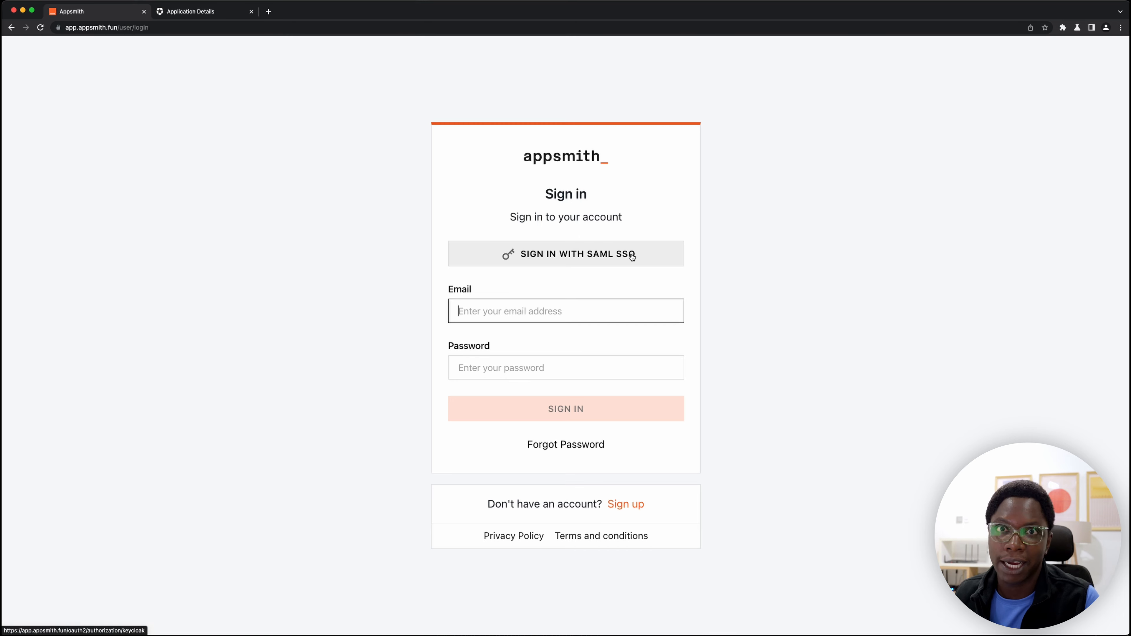
{"action": "left_click", "coordinate": [565, 253]}
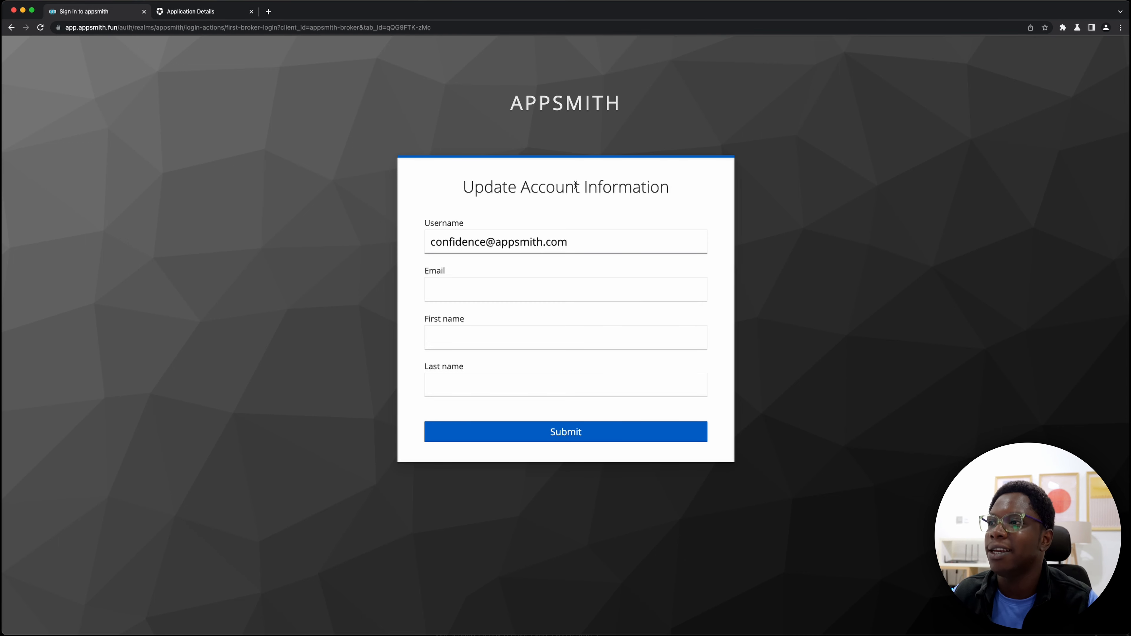
Submit the account form with the username as email, first name 'Confidence' and last name 'Okoghenun'
{"action": "left_click", "coordinate": [592, 242]}
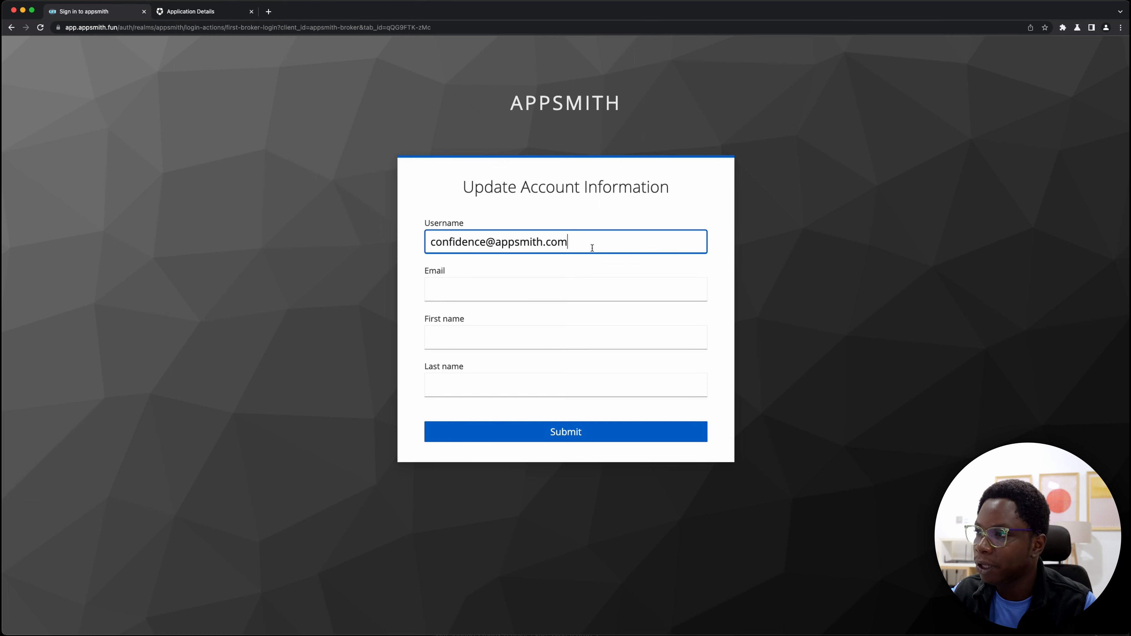
{"action": "left_click", "coordinate": [565, 290]}
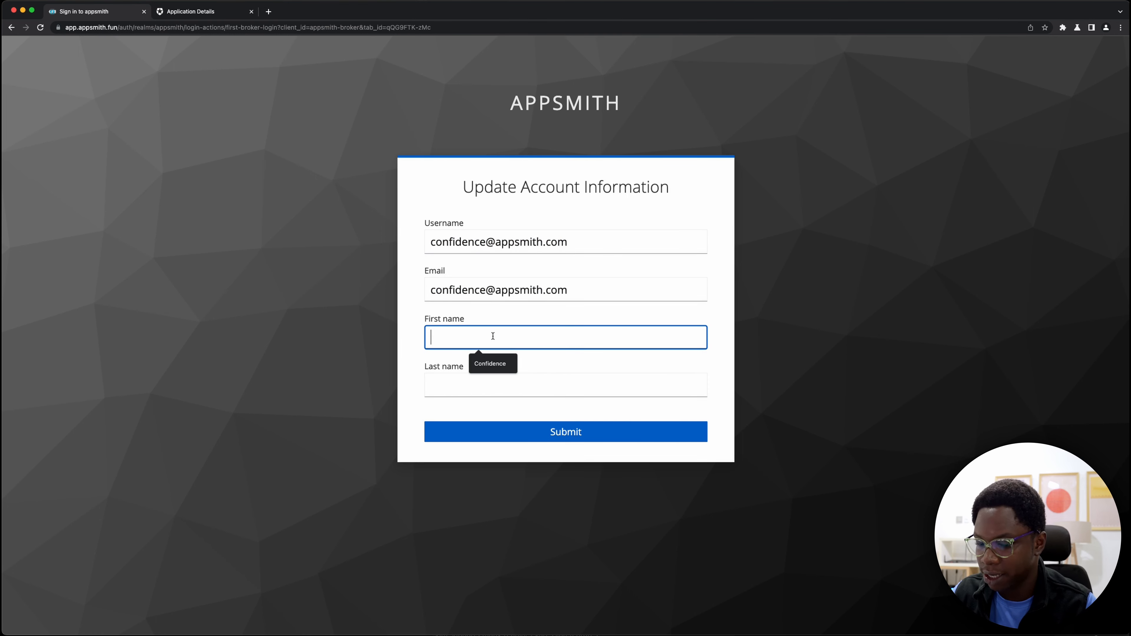
{"action": "type", "text": "Confidence"}
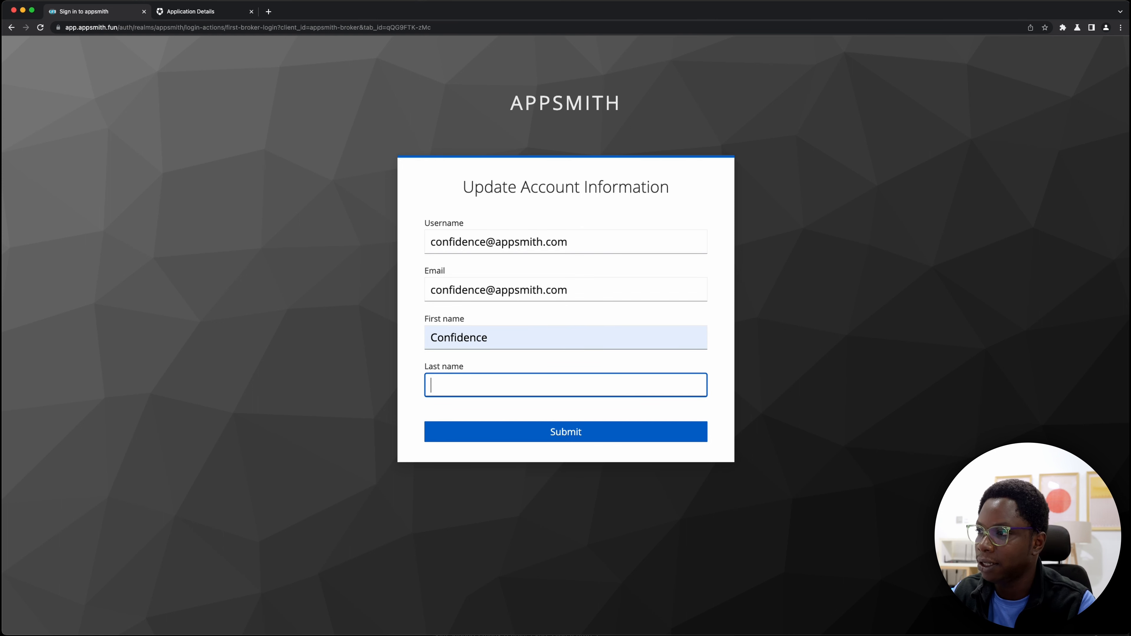
{"action": "type", "text": "Okoghenun"}
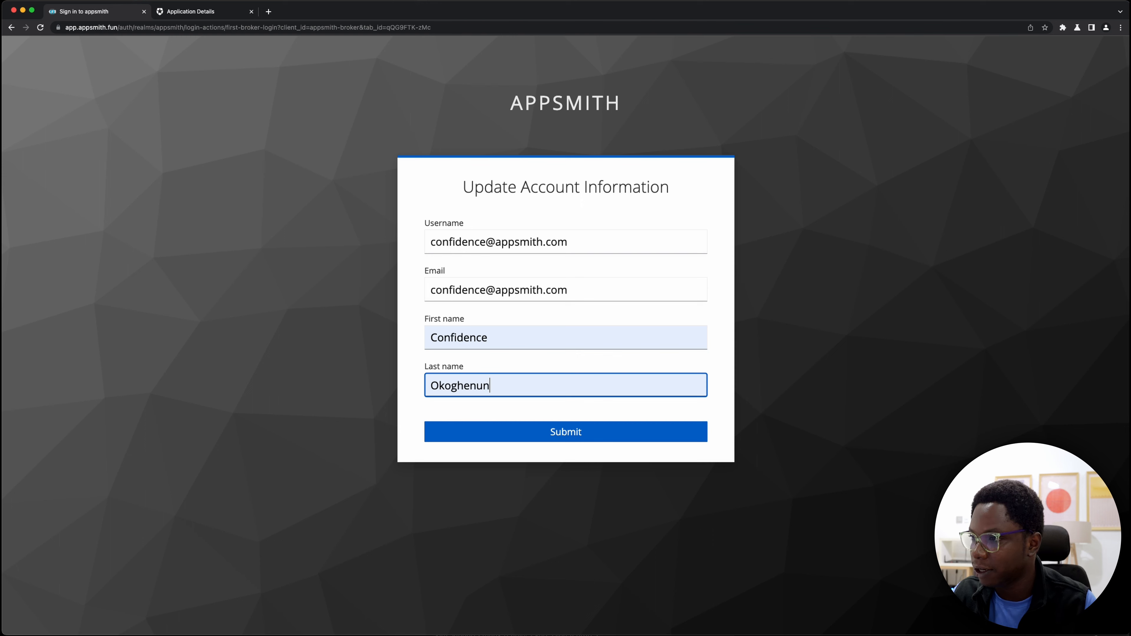
{"action": "left_click", "coordinate": [566, 432]}
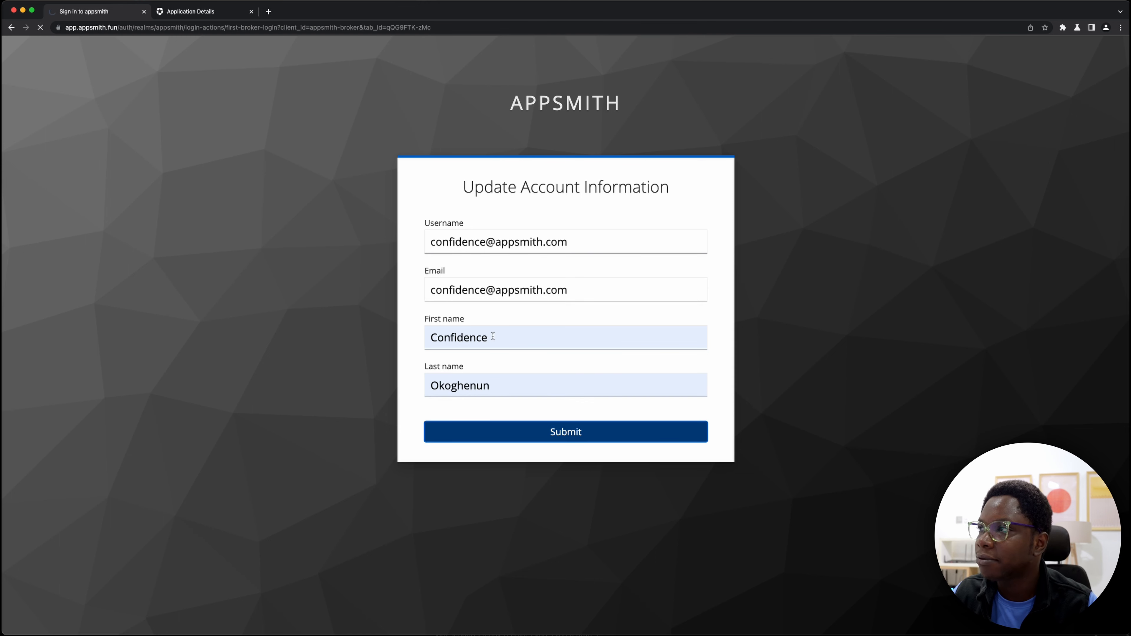
{"action": "left_click", "coordinate": [565, 431]}
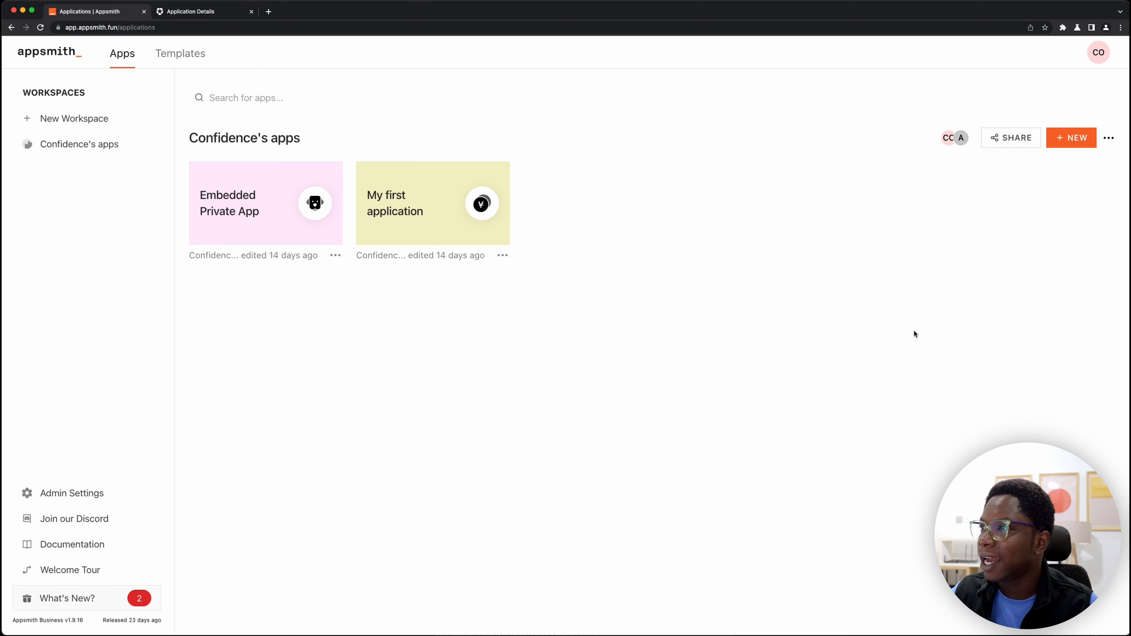
Sign out from the avatar menu and start a fresh 'Sign in with SAML SSO' login
{"action": "left_click", "coordinate": [1099, 52]}
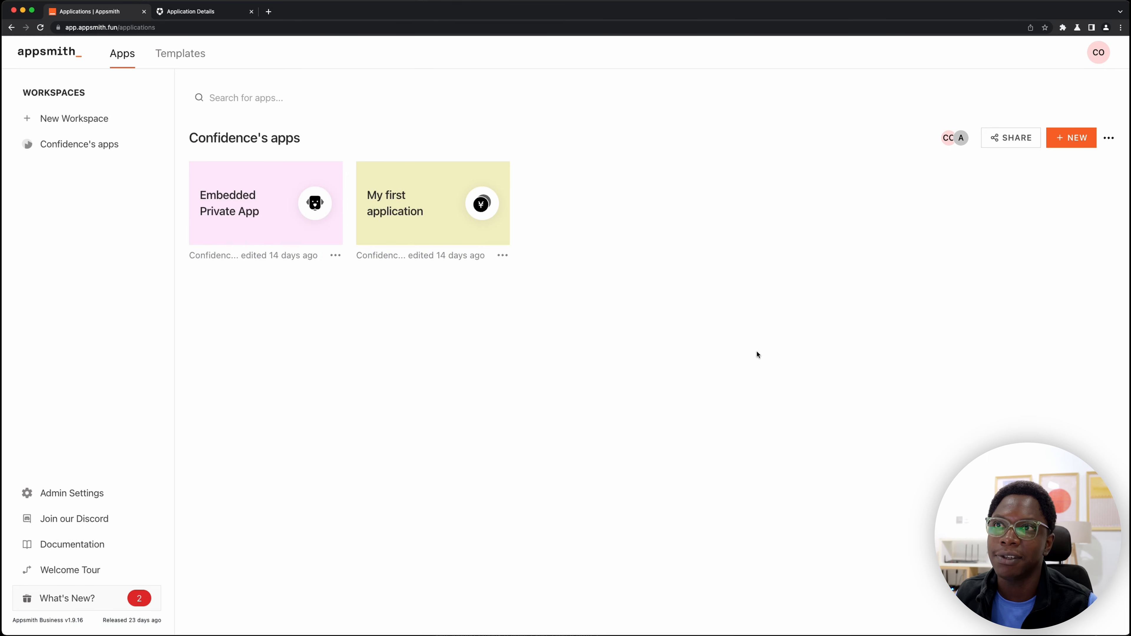
{"action": "left_click", "coordinate": [1097, 52]}
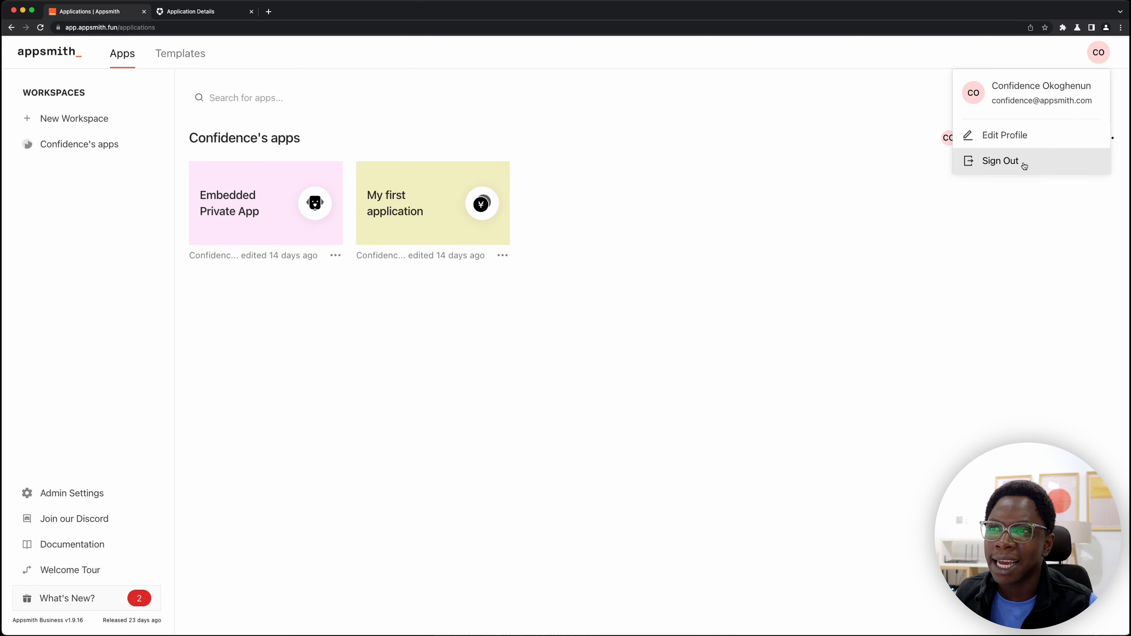
{"action": "left_click", "coordinate": [1000, 161]}
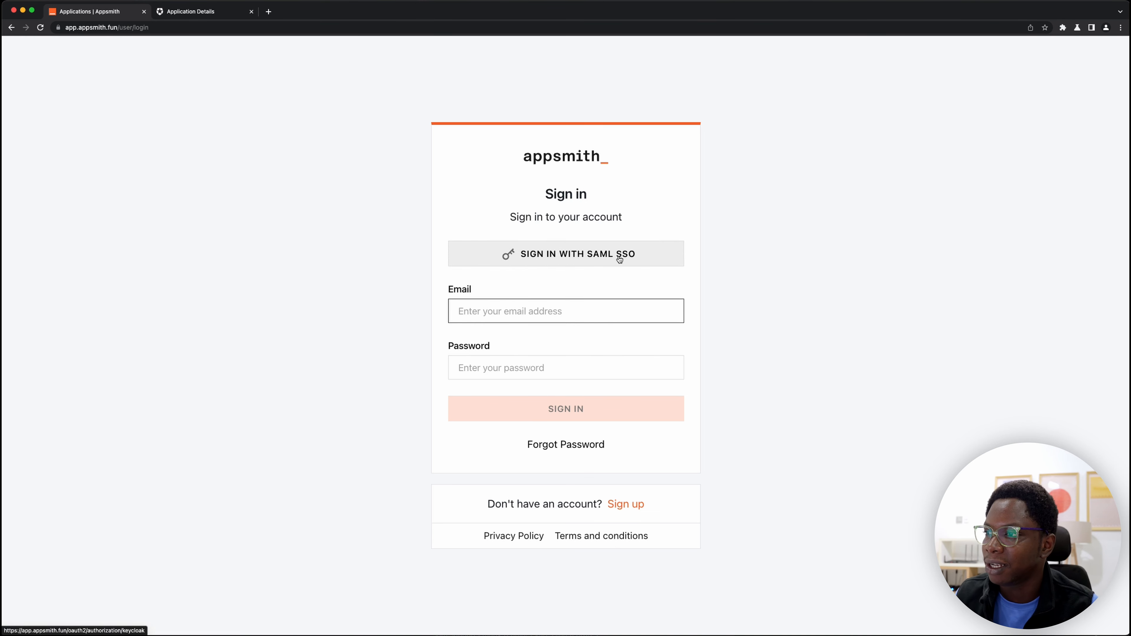
{"action": "left_click", "coordinate": [566, 253]}
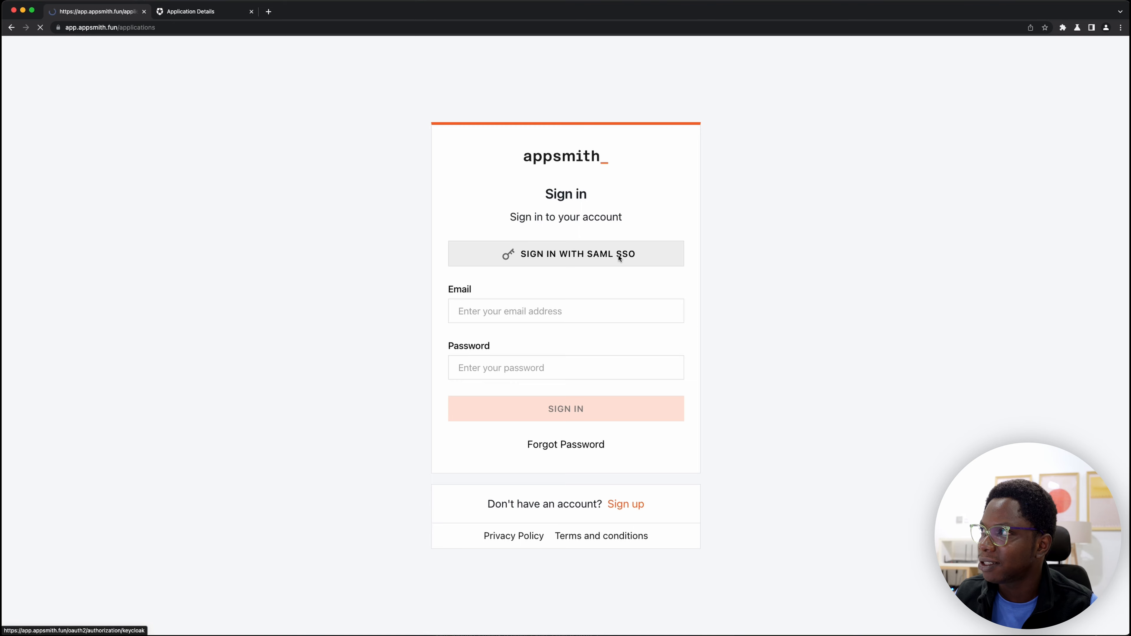